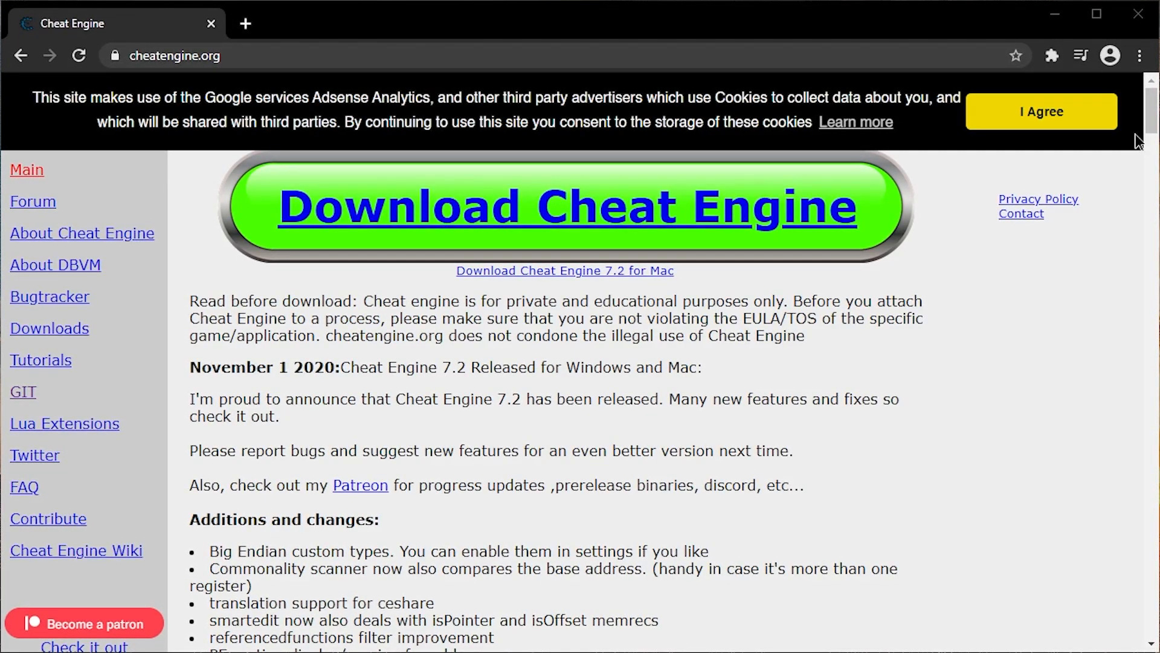
# - Agree to the cookie notice and download the Cheat Engine 7.2 installer
pyautogui.click(1041, 111)
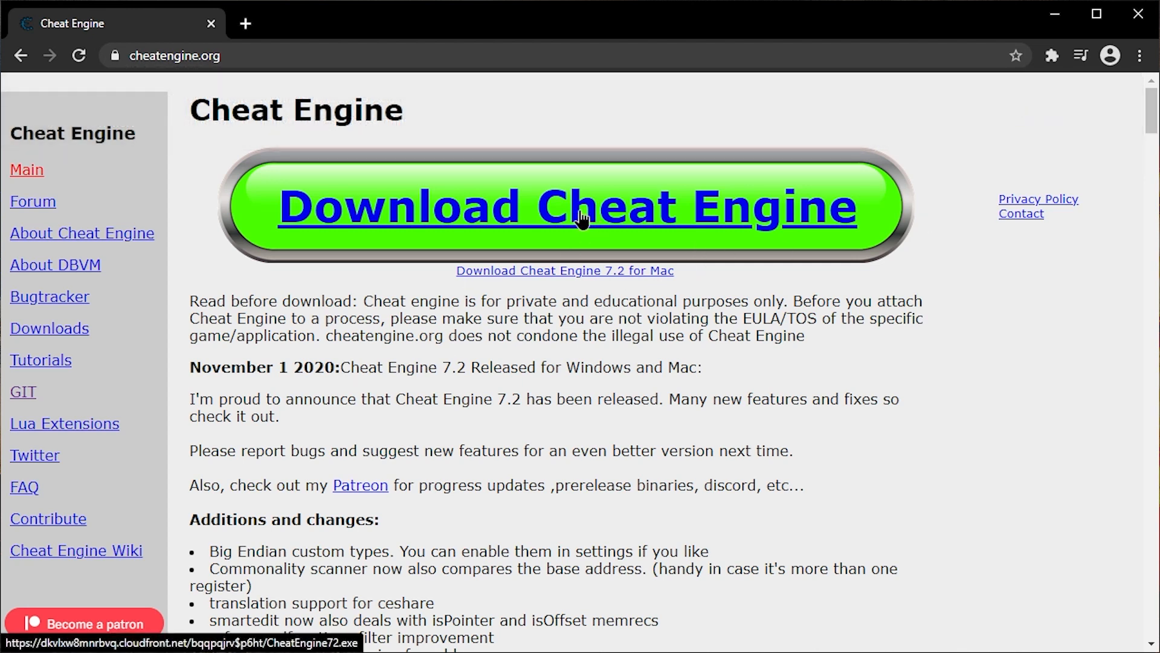
pyautogui.click(566, 207)
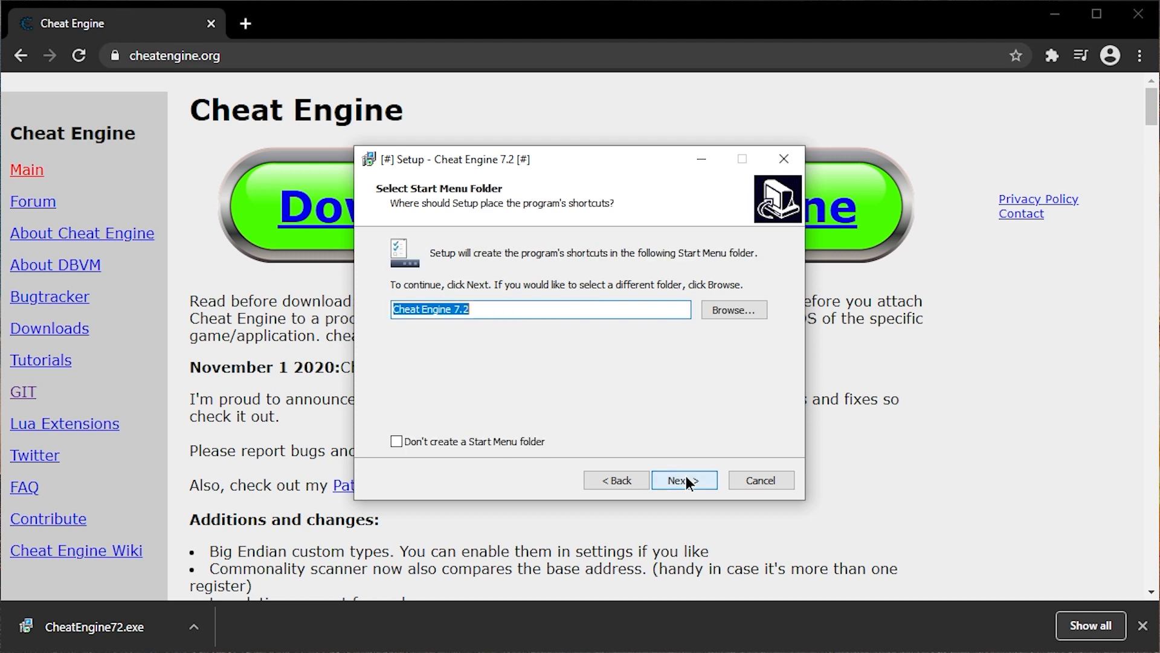
# - Keep the default Start Menu folder, decline Adaware Web Companion, cancel installing and confirm exiting setup
pyautogui.click(683, 480)
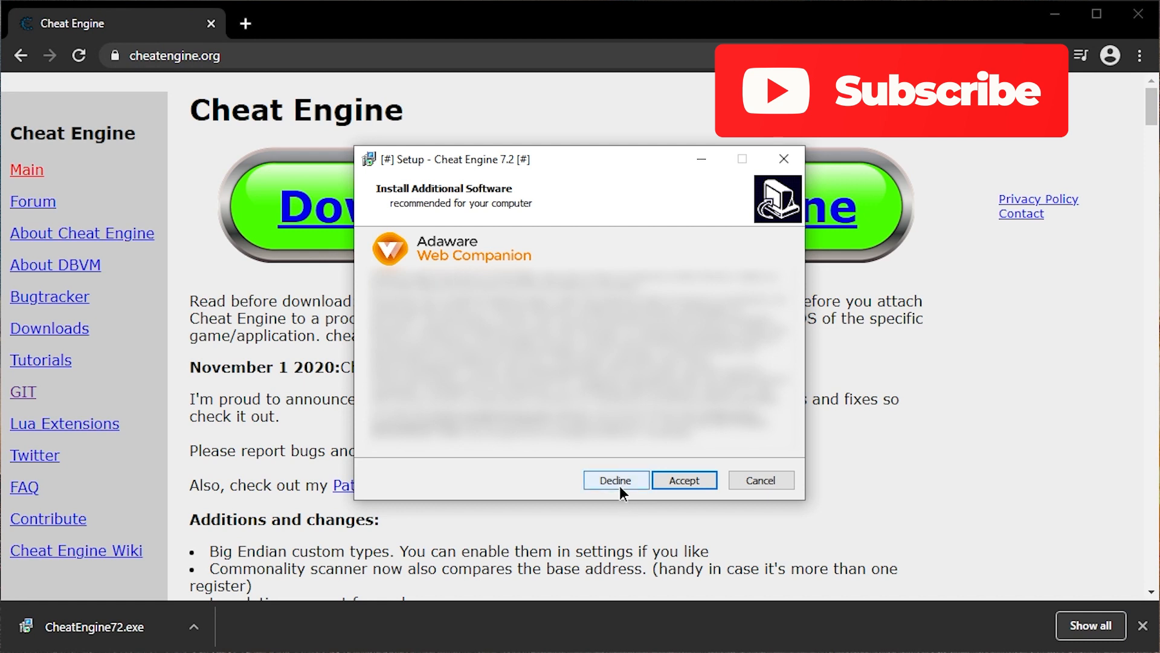
pyautogui.click(616, 480)
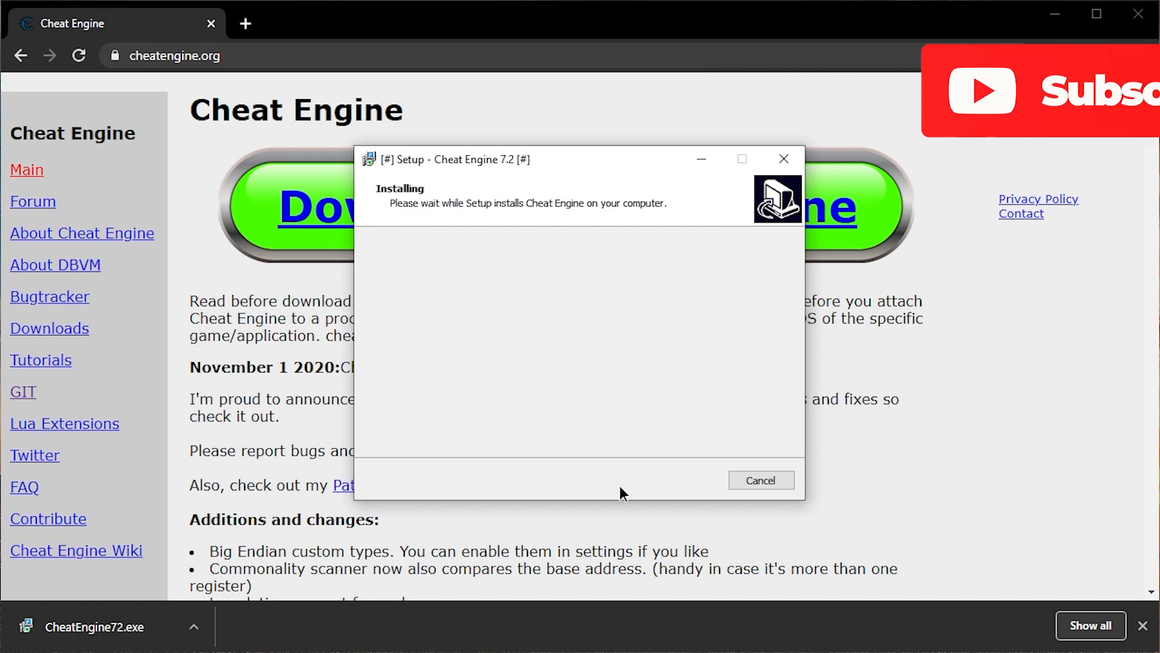
pyautogui.click(761, 480)
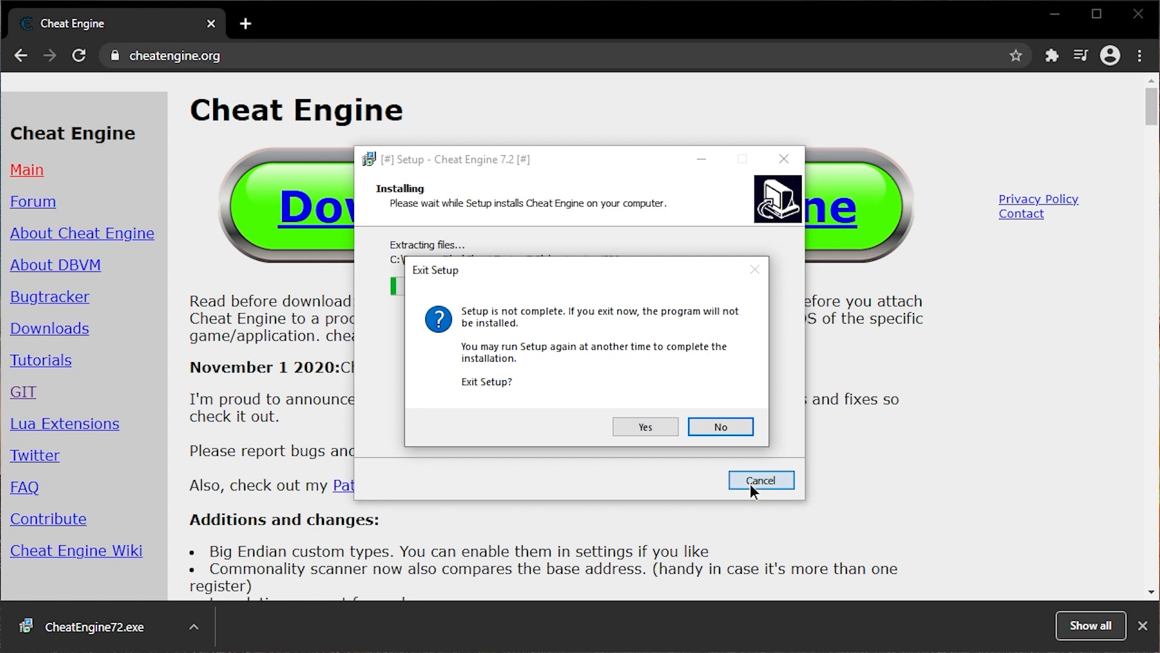
pyautogui.click(643, 427)
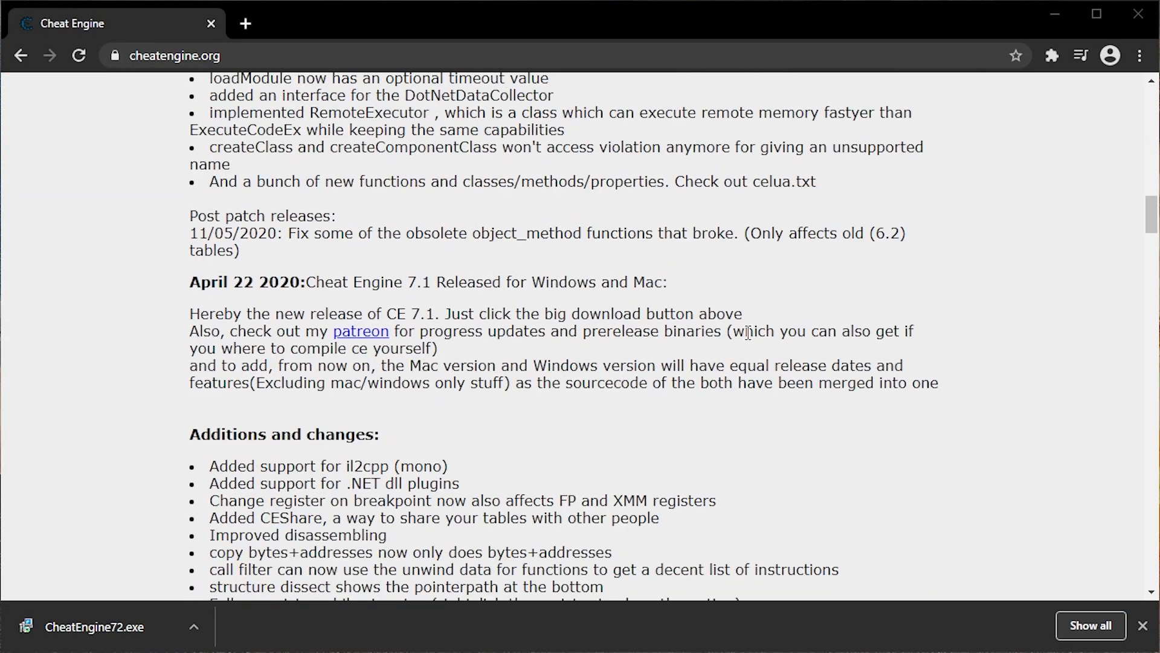
pyautogui.scroll(-3)
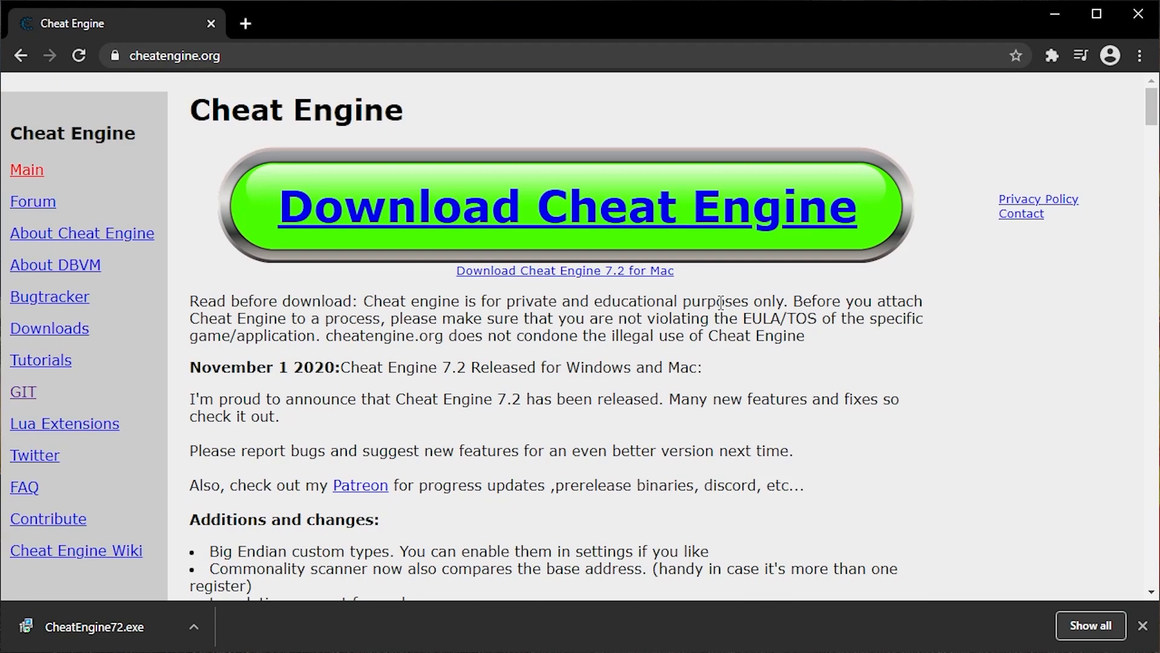
pyautogui.click(564, 205)
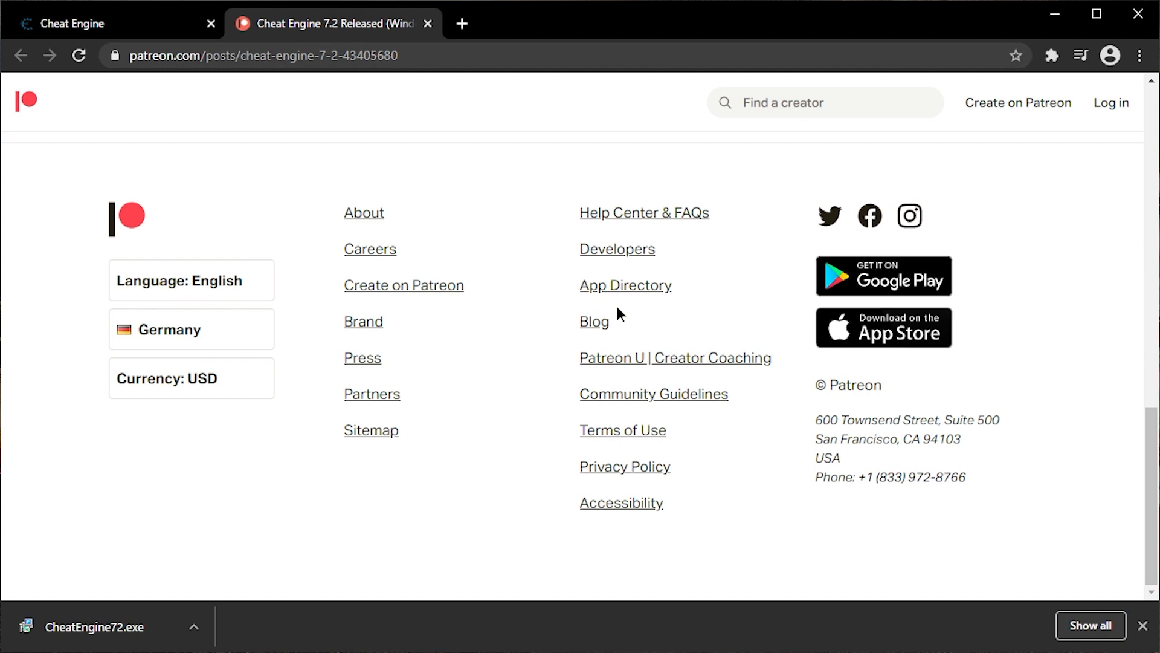
pyautogui.scroll(3)
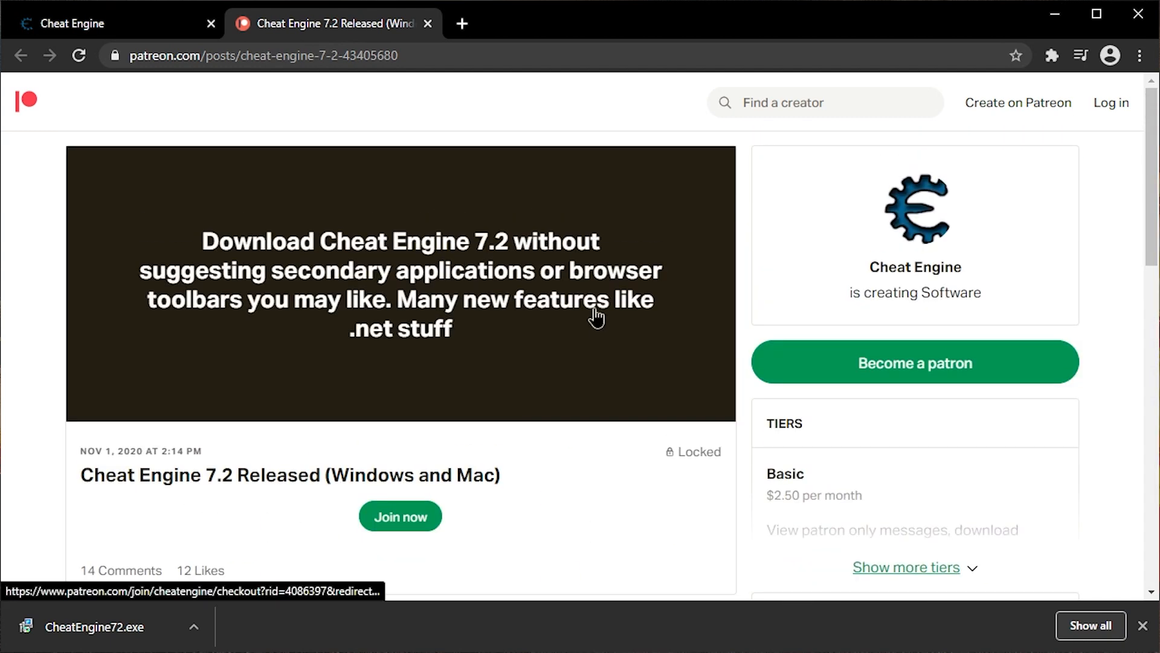
pyautogui.scroll(-3)
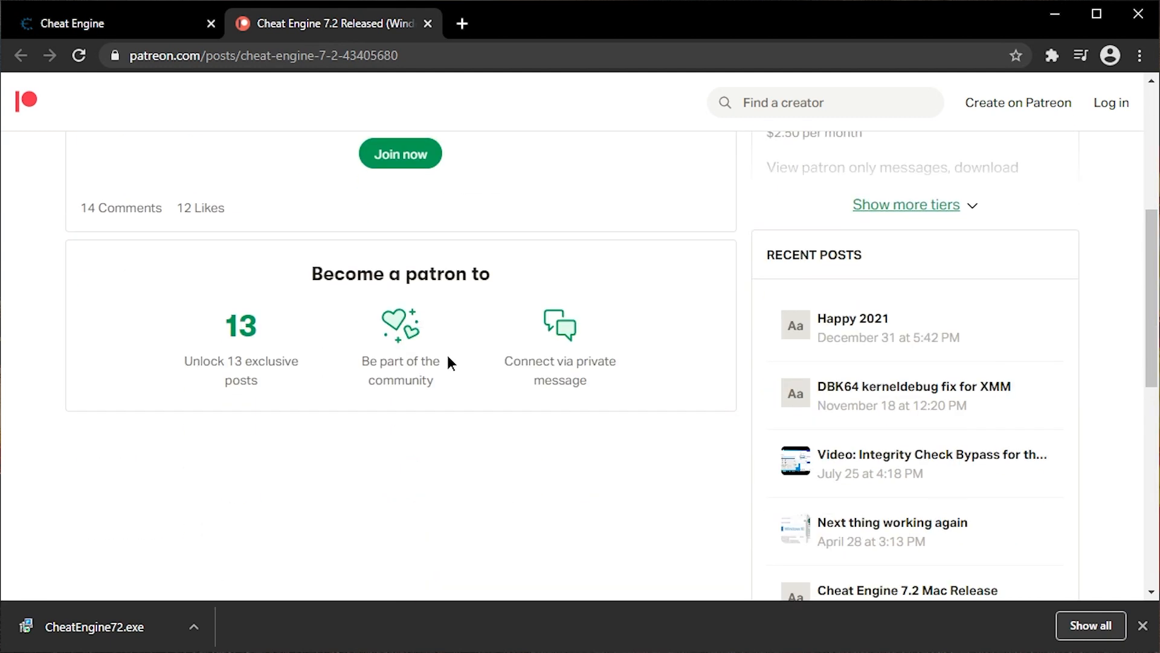
pyautogui.scroll(3)
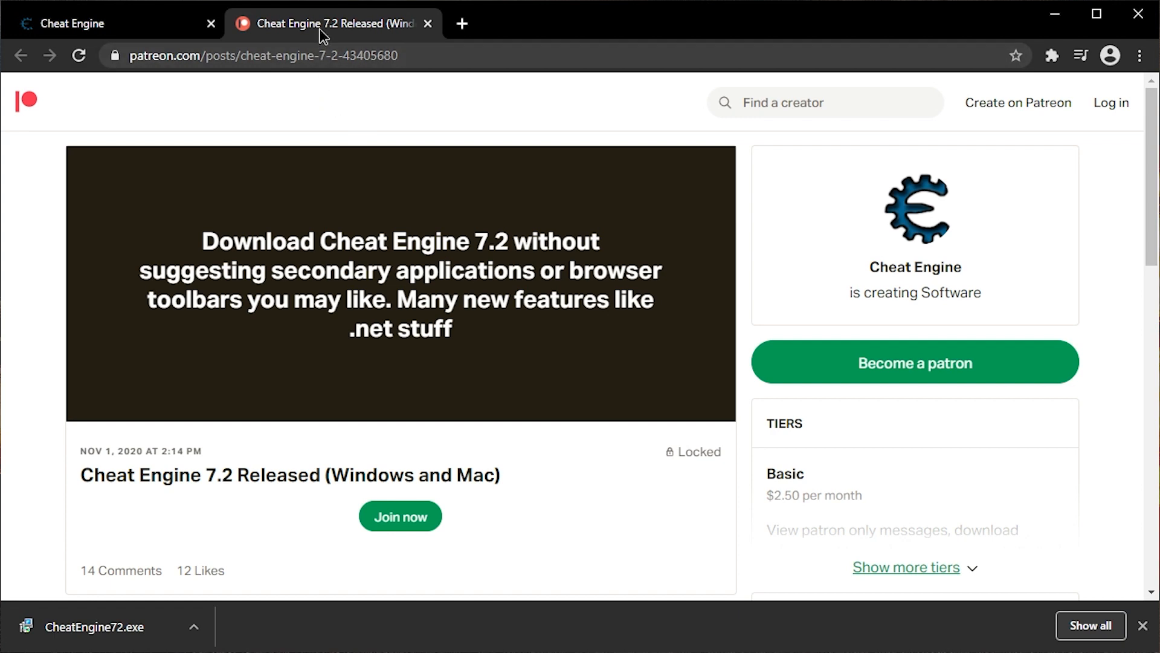
pyautogui.click(427, 23)
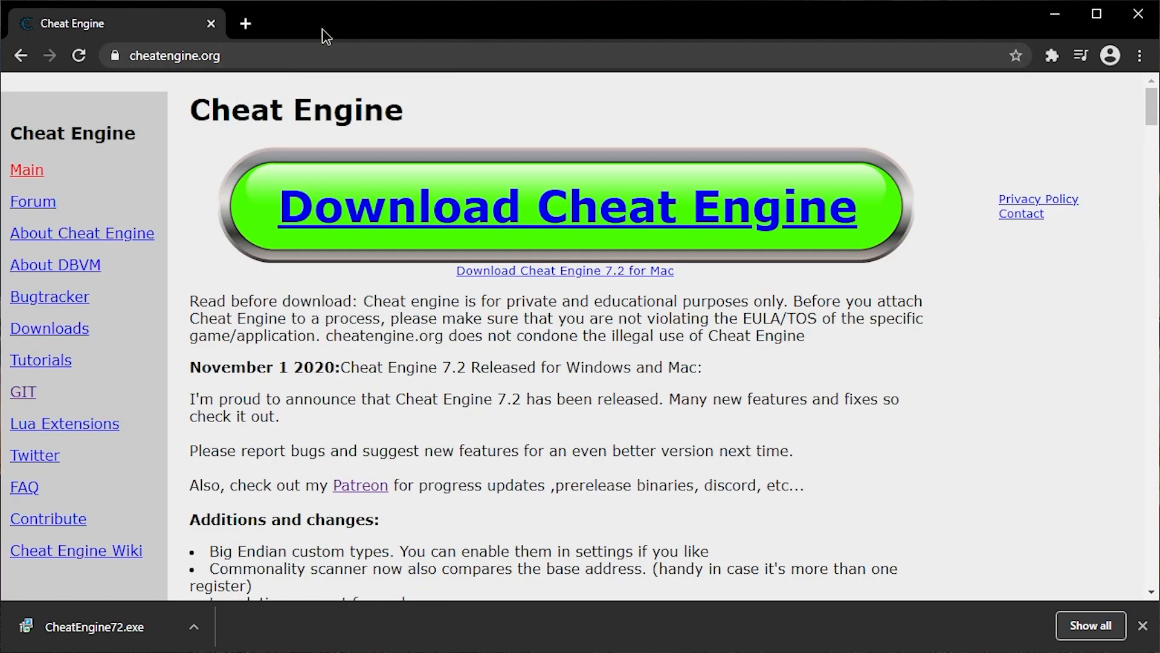
pyautogui.moveTo(376, 450)
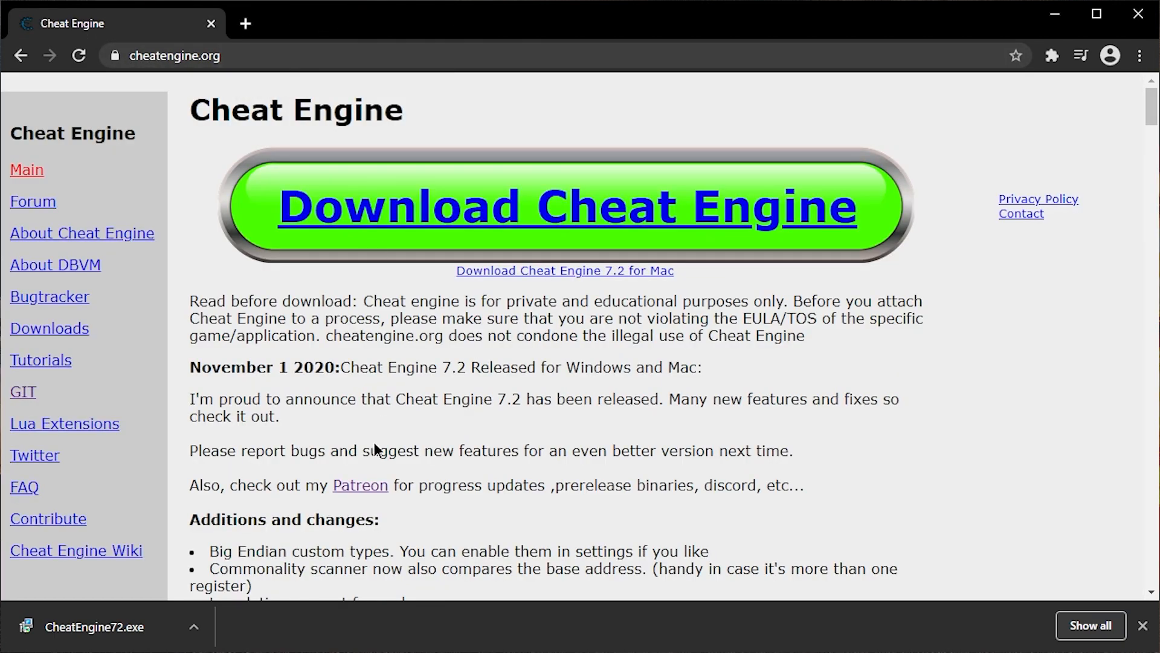
pyautogui.click(360, 485)
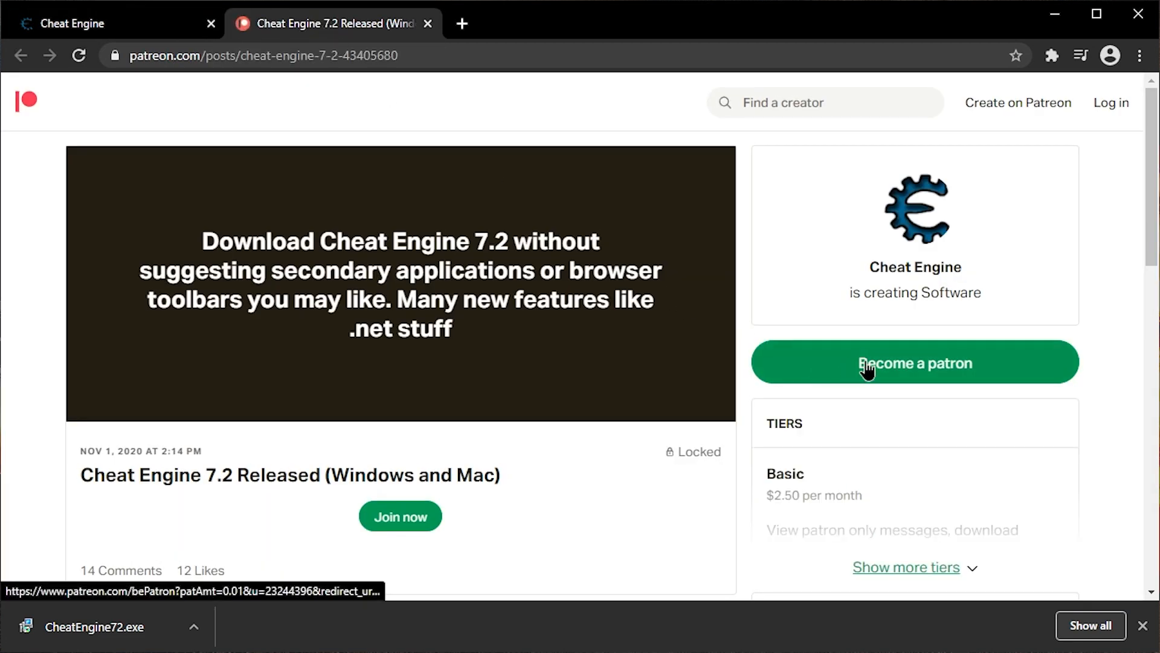
pyautogui.click(913, 363)
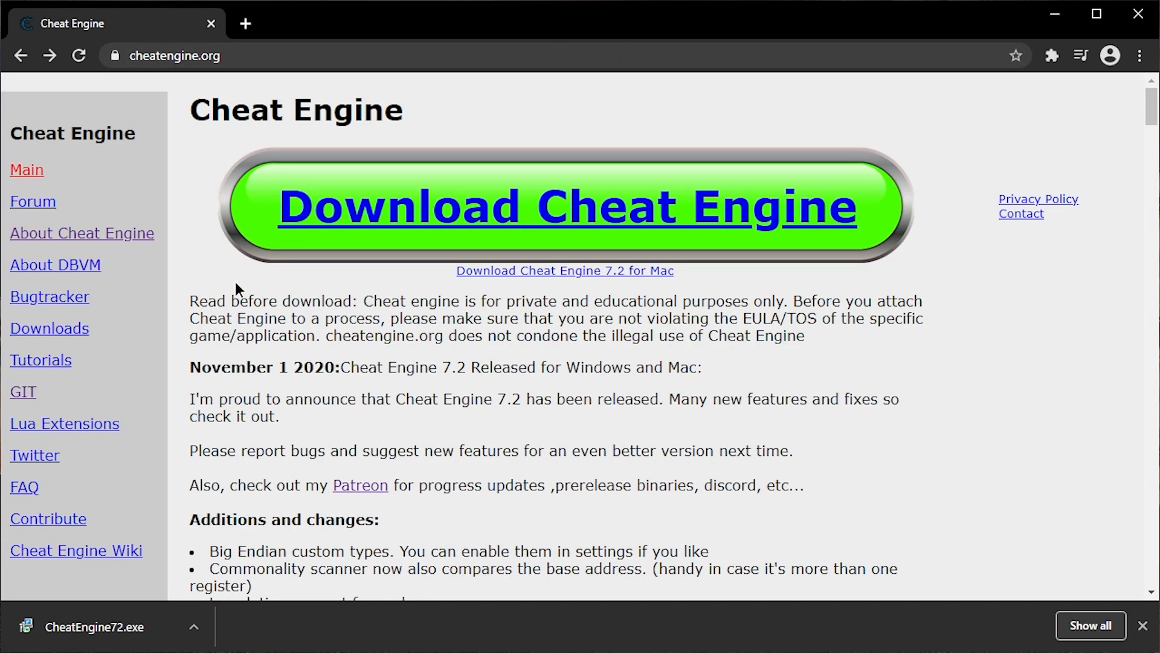
# - Go to the Cheat Engine FAQ page from the left sidebar
pyautogui.click(24, 486)
pyautogui.write('crap')
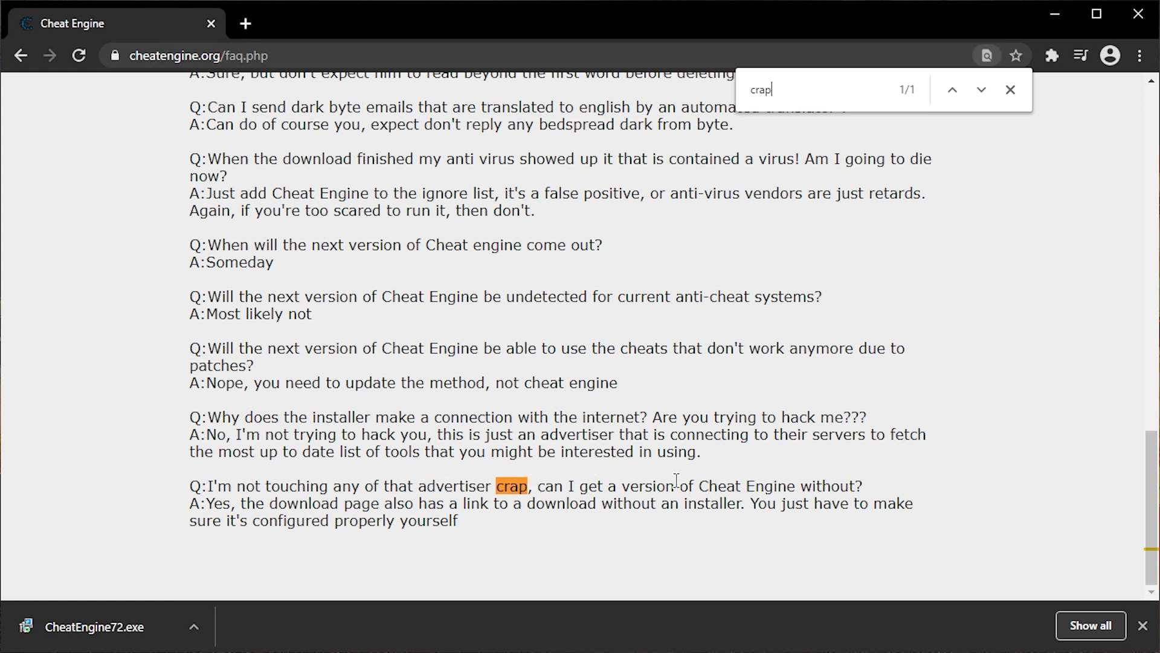
pyautogui.moveTo(363, 507)
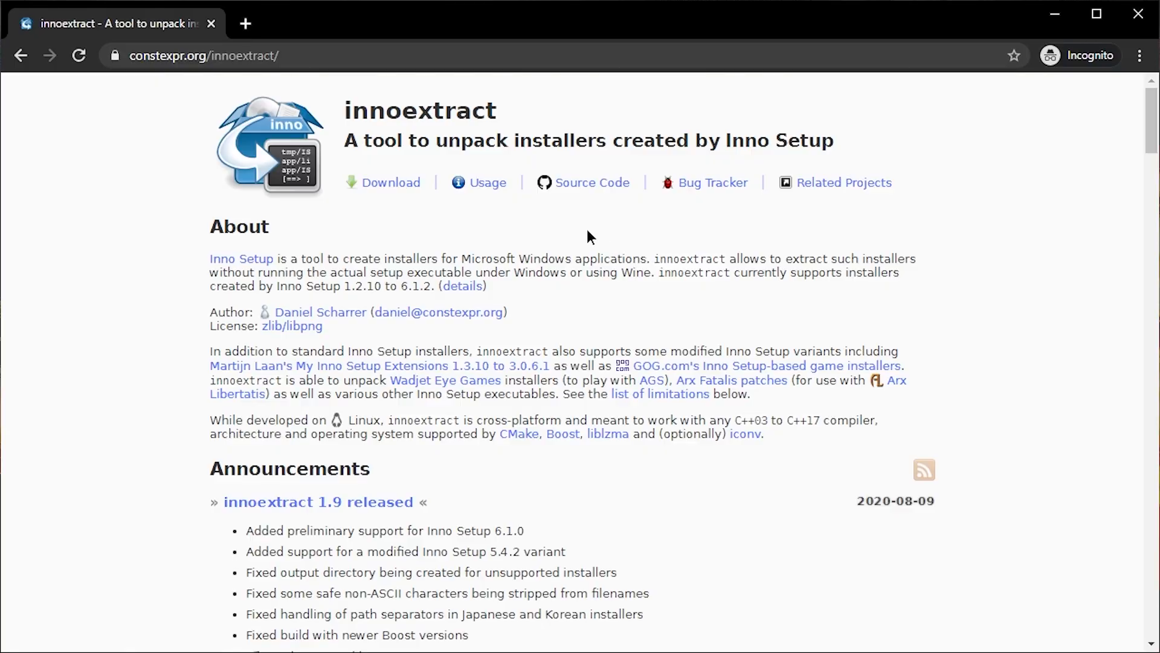
pyautogui.moveTo(443, 213)
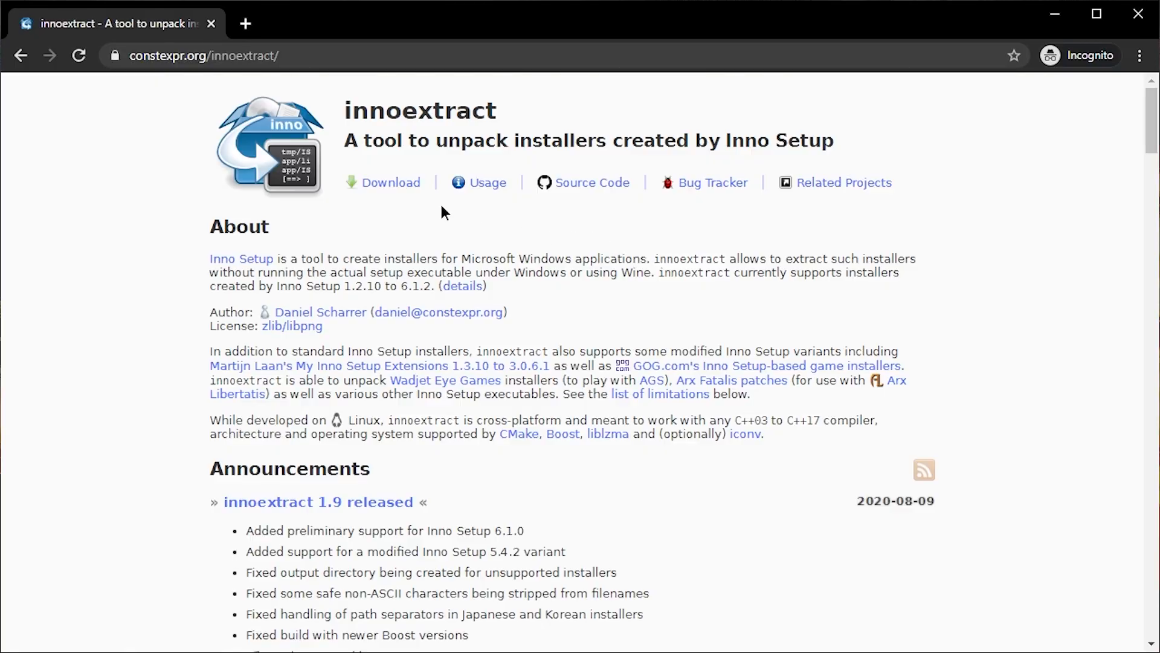
# - Download the innoextract Windows Binaries package from the download section
pyautogui.click(390, 182)
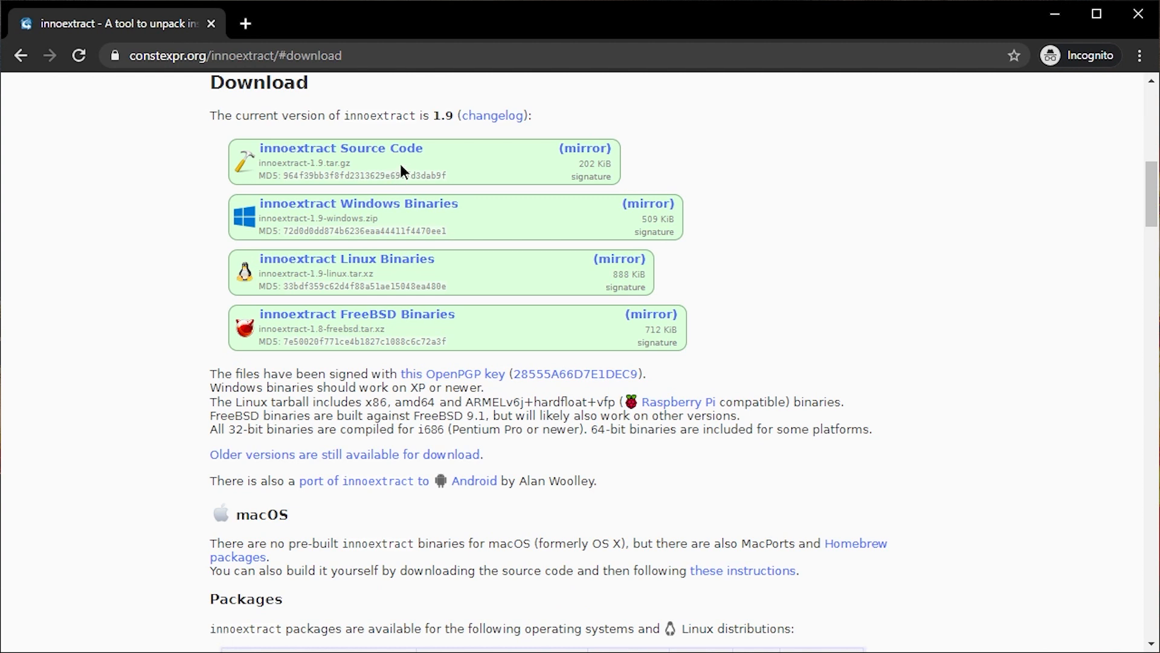
pyautogui.click(358, 203)
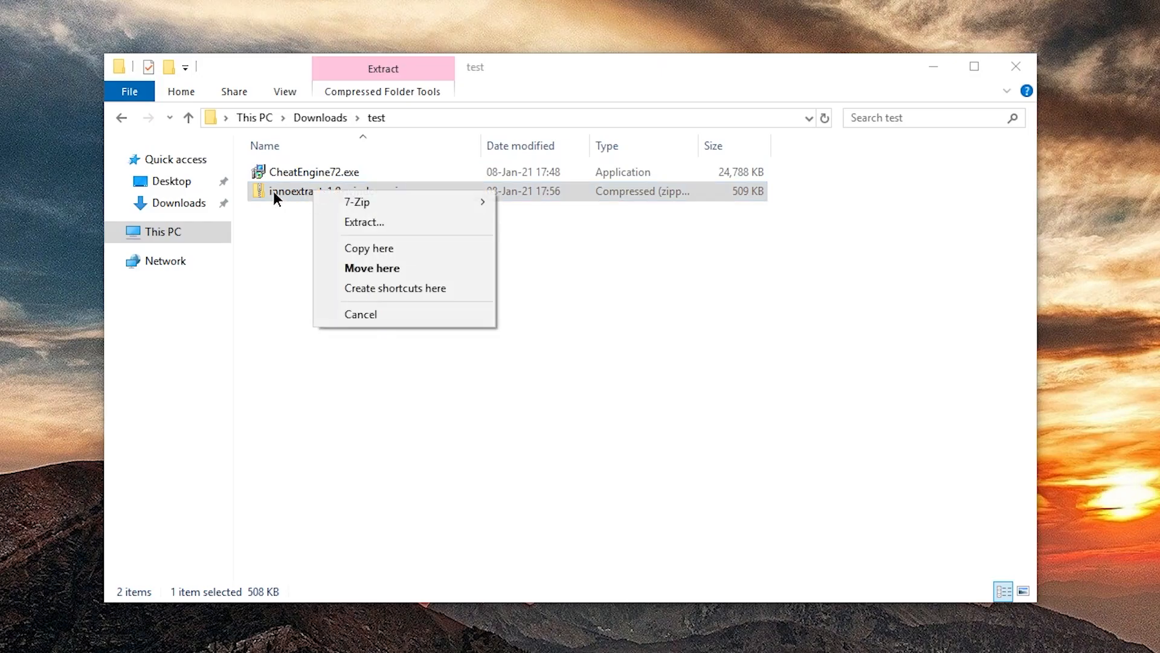
# - Extract the innoextract zip, copy innoextract.exe to the test folder and unpack CheatEngine72.exe with it
pyautogui.rightClick(338, 191)
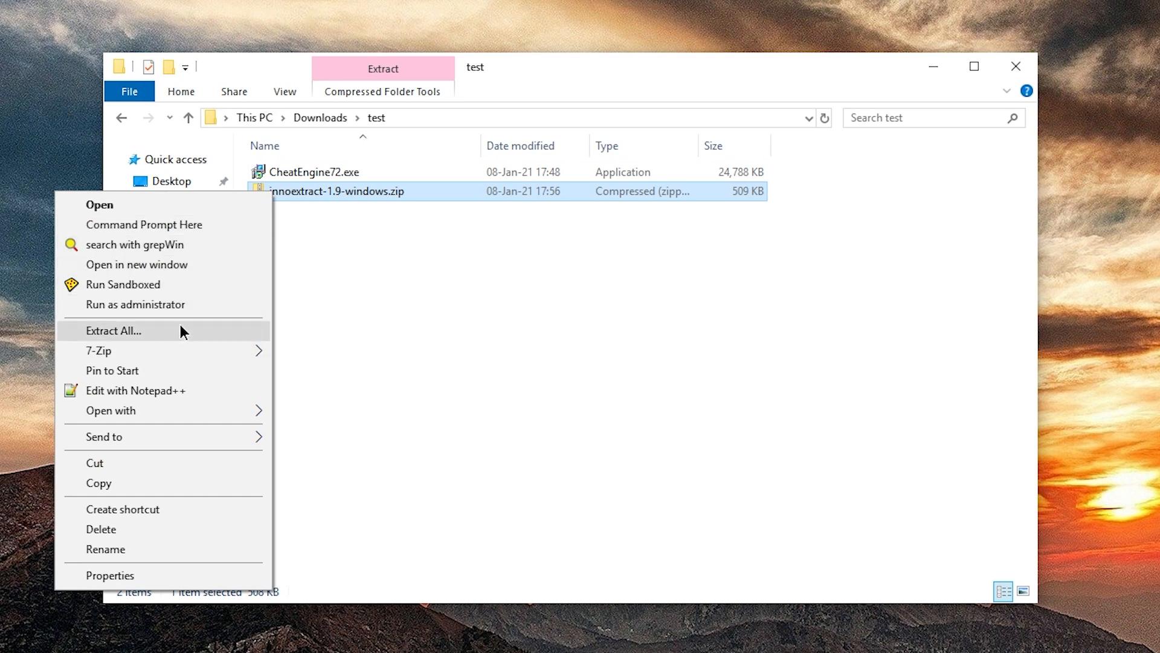
pyautogui.click(114, 330)
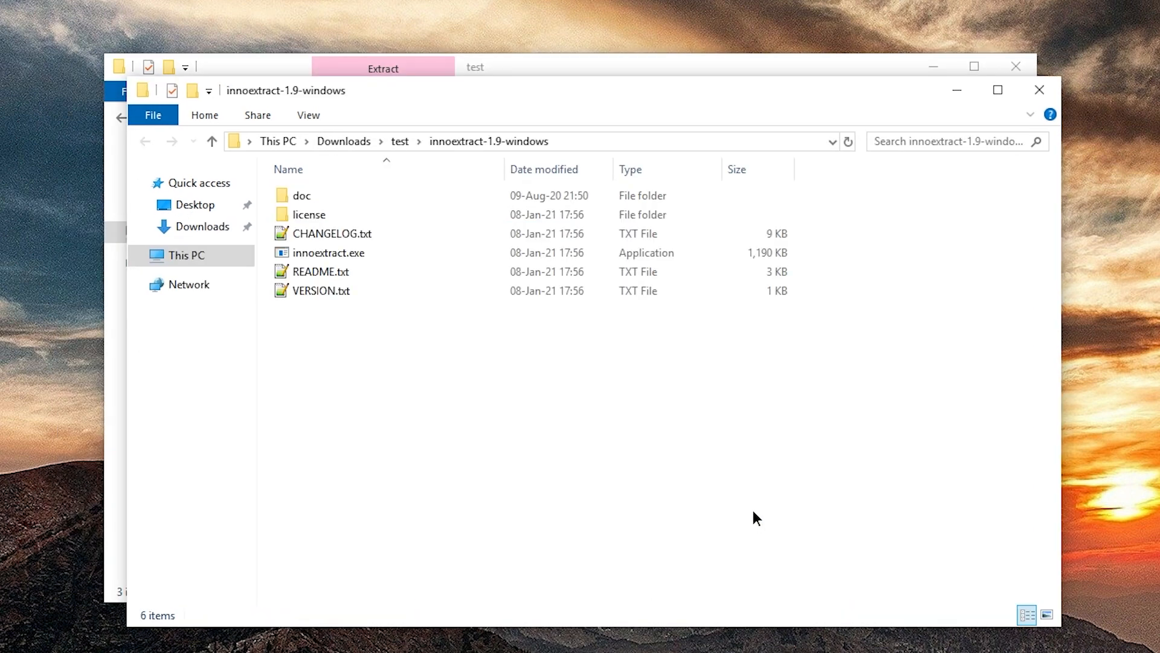
pyautogui.rightClick(332, 253)
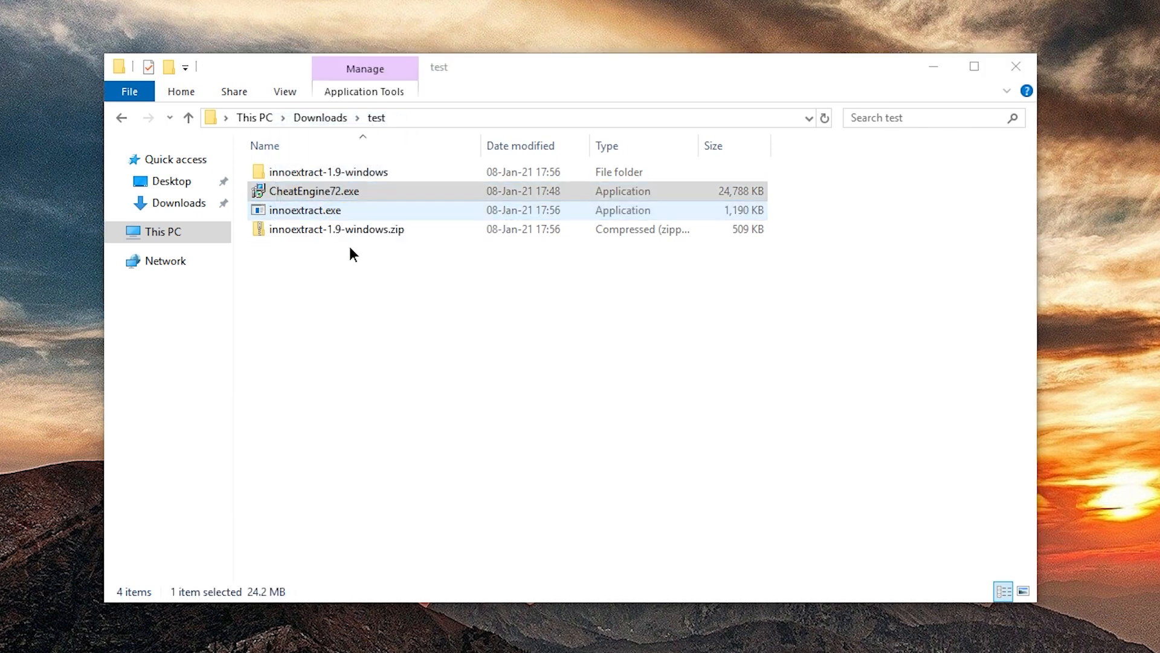
pyautogui.doubleClick(303, 211)
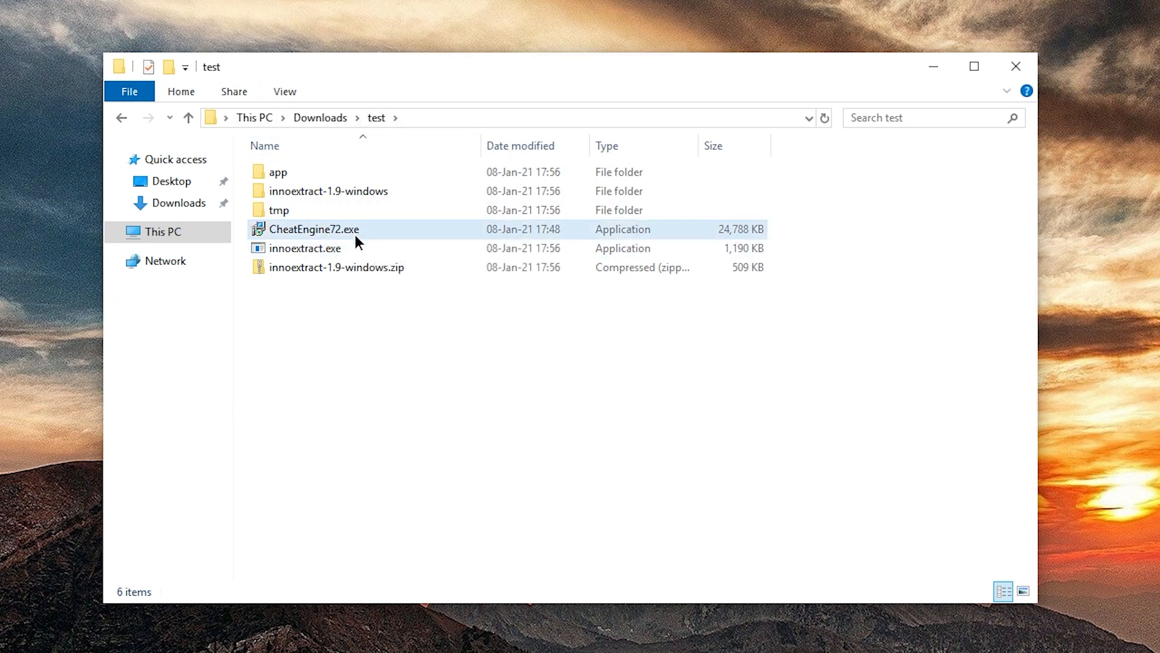
# - Show file name extensions again via the folder view settings
pyautogui.click(284, 91)
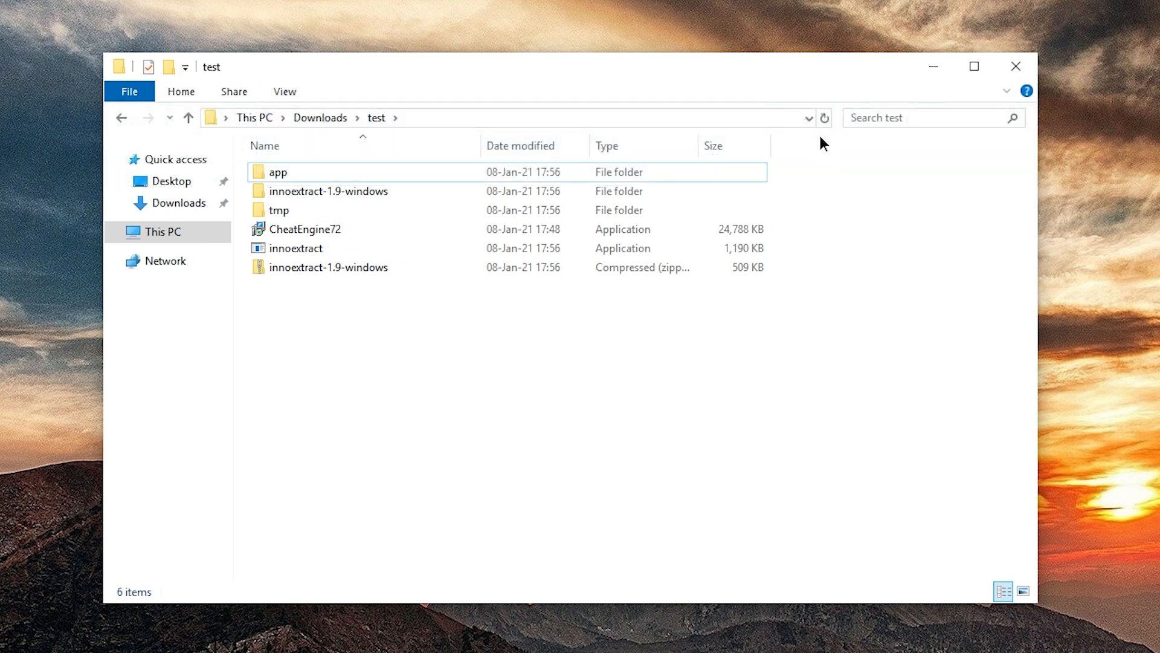
pyautogui.click(284, 91)
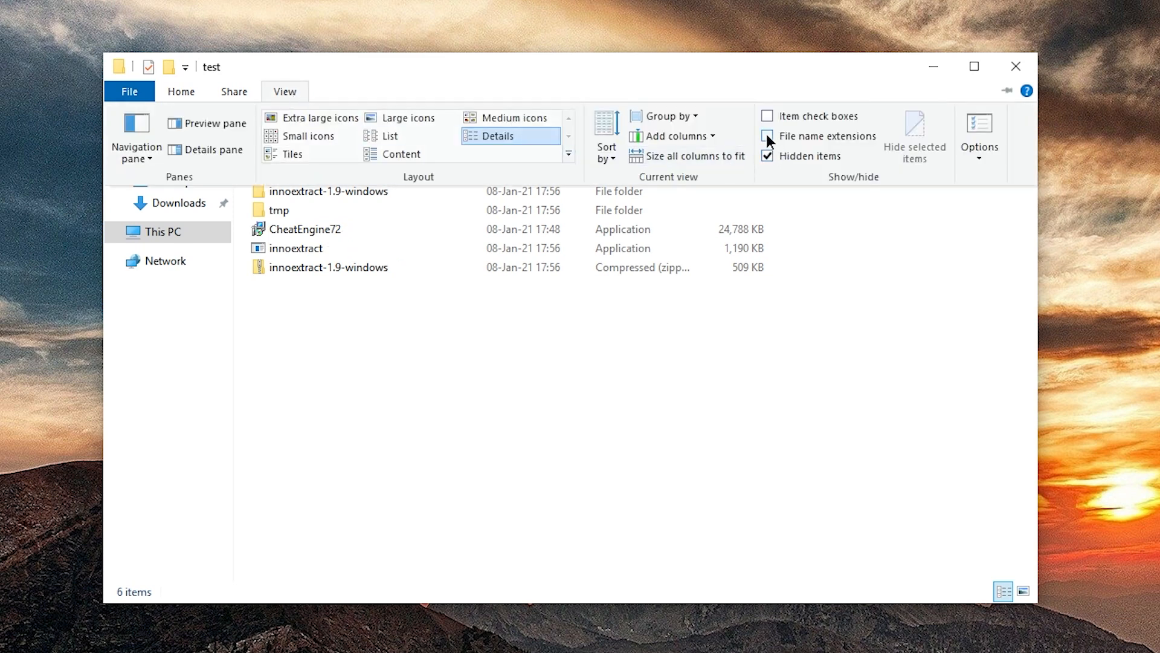
pyautogui.click(767, 136)
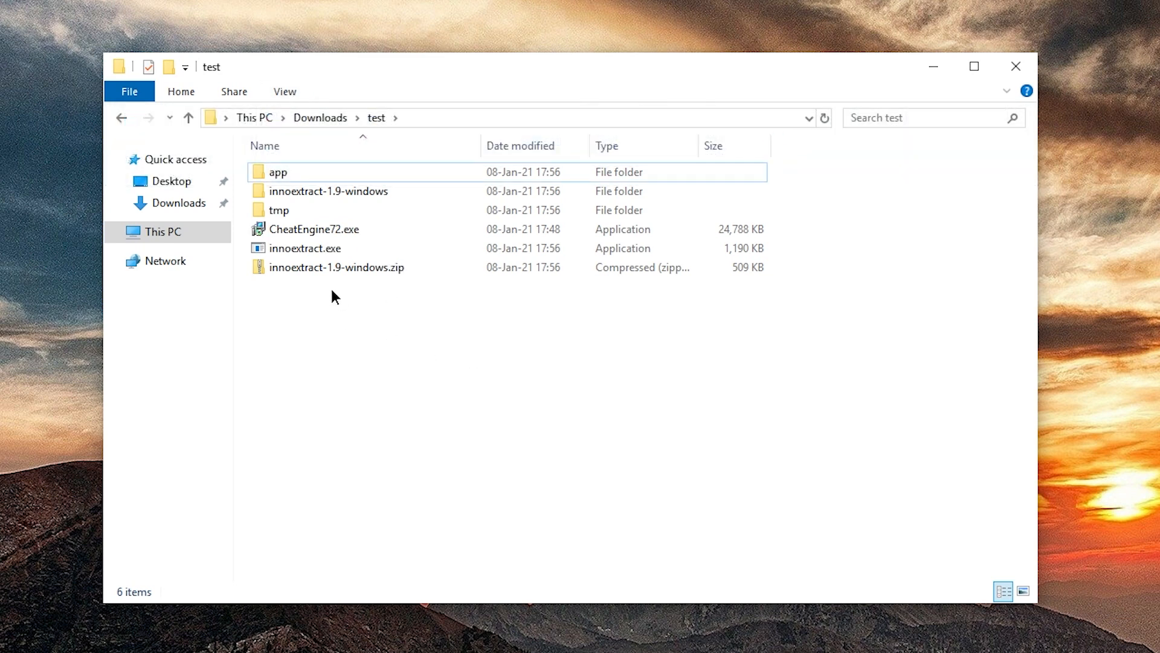
# - Enter the tmp folder and select jgpkvtdz.dll
pyautogui.click(279, 210)
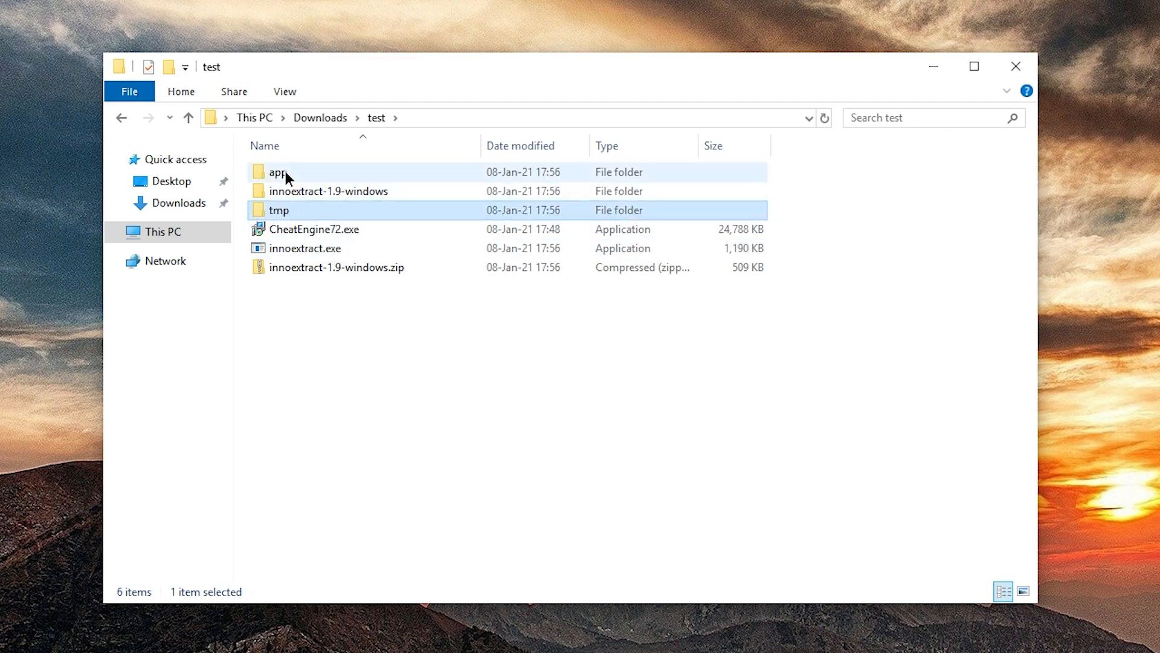
pyautogui.doubleClick(279, 210)
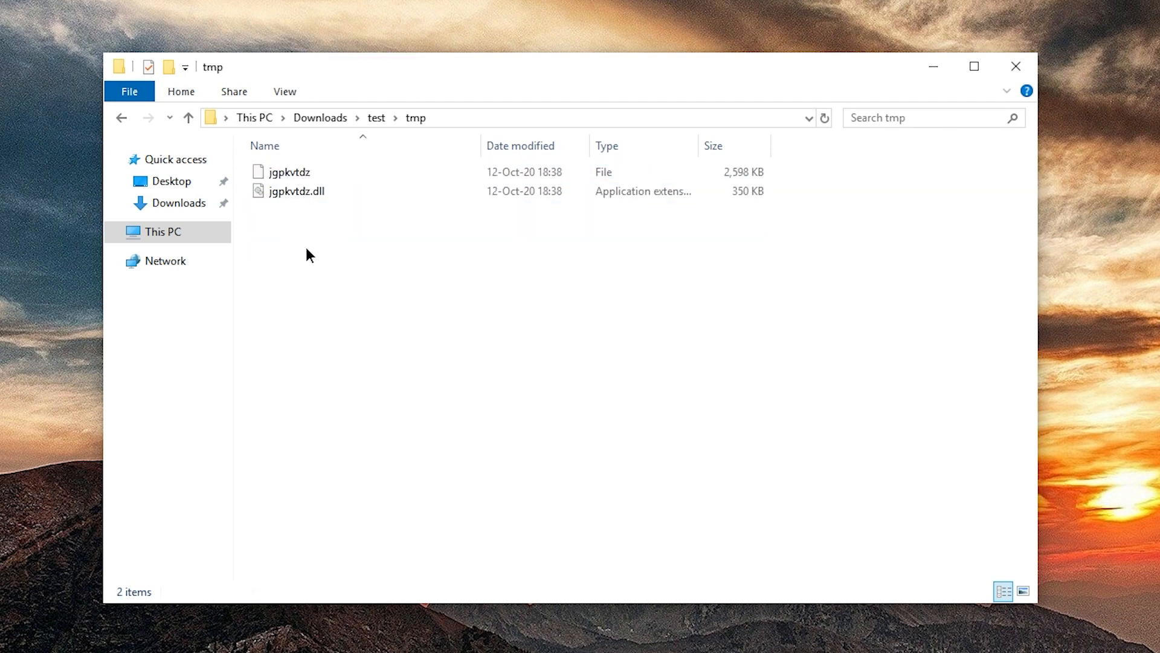
pyautogui.moveTo(376, 259)
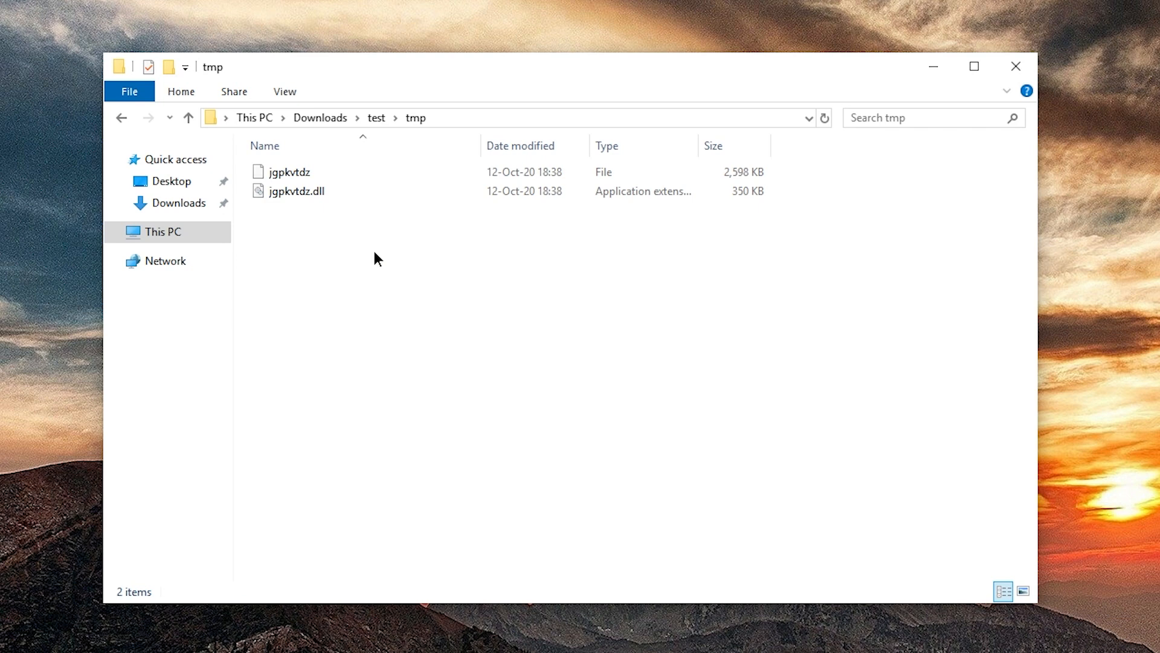
pyautogui.click(296, 191)
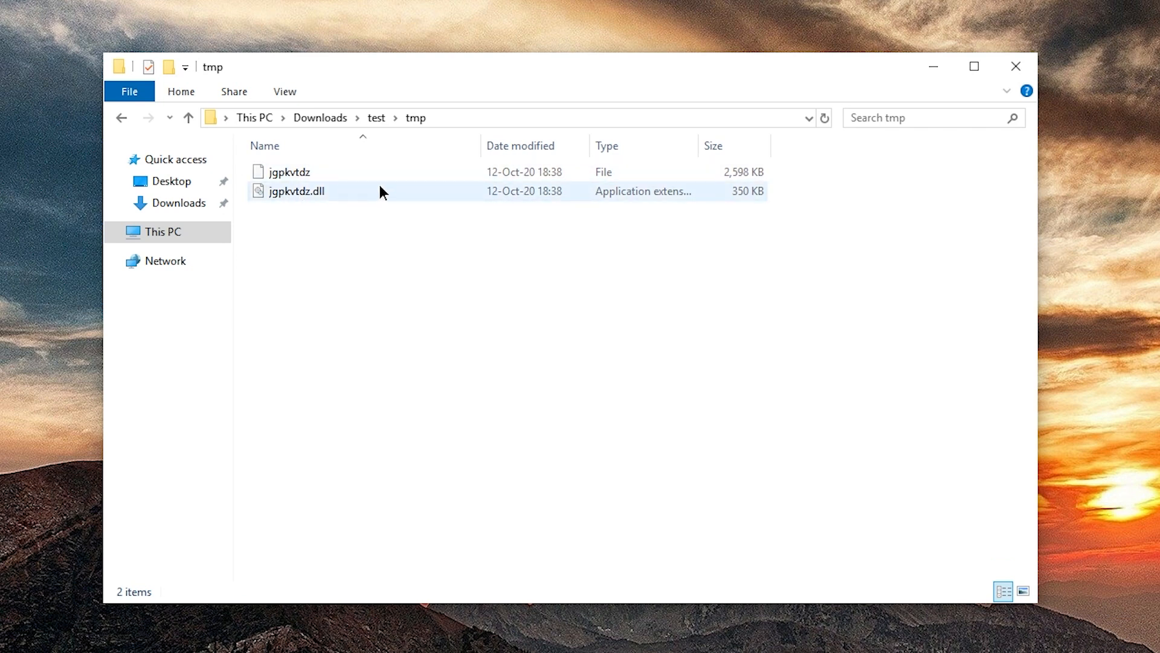
# - Run Cheat Engine.exe from the unpacked app folder and allow it in the User Account Control prompt
pyautogui.click(188, 118)
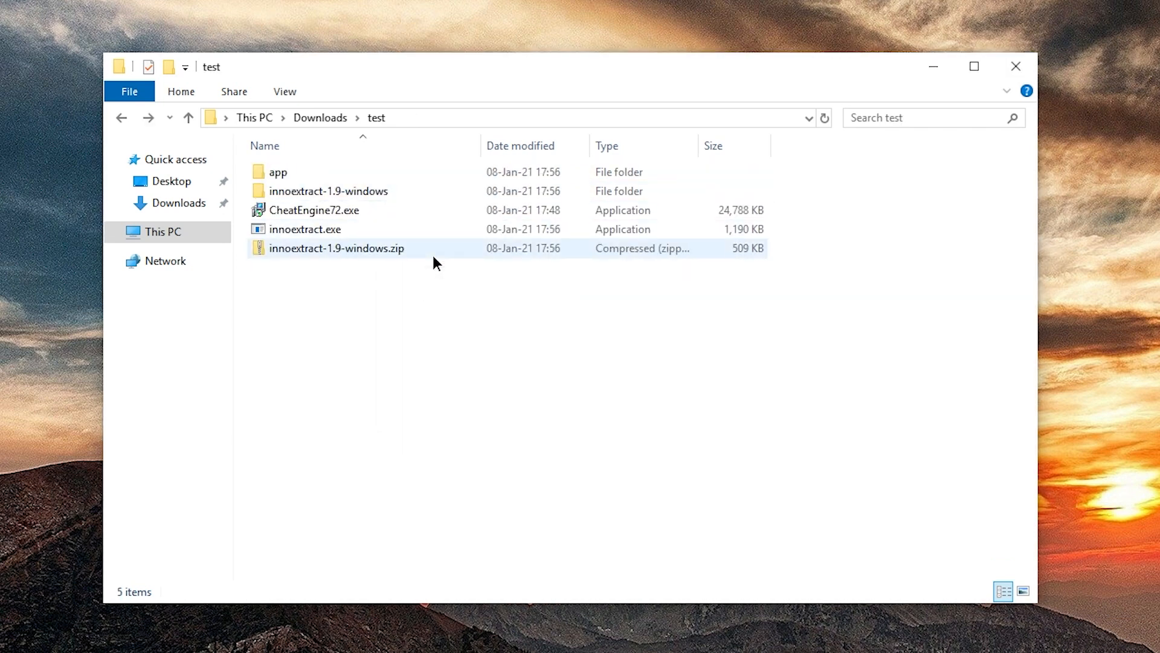
pyautogui.doubleClick(278, 172)
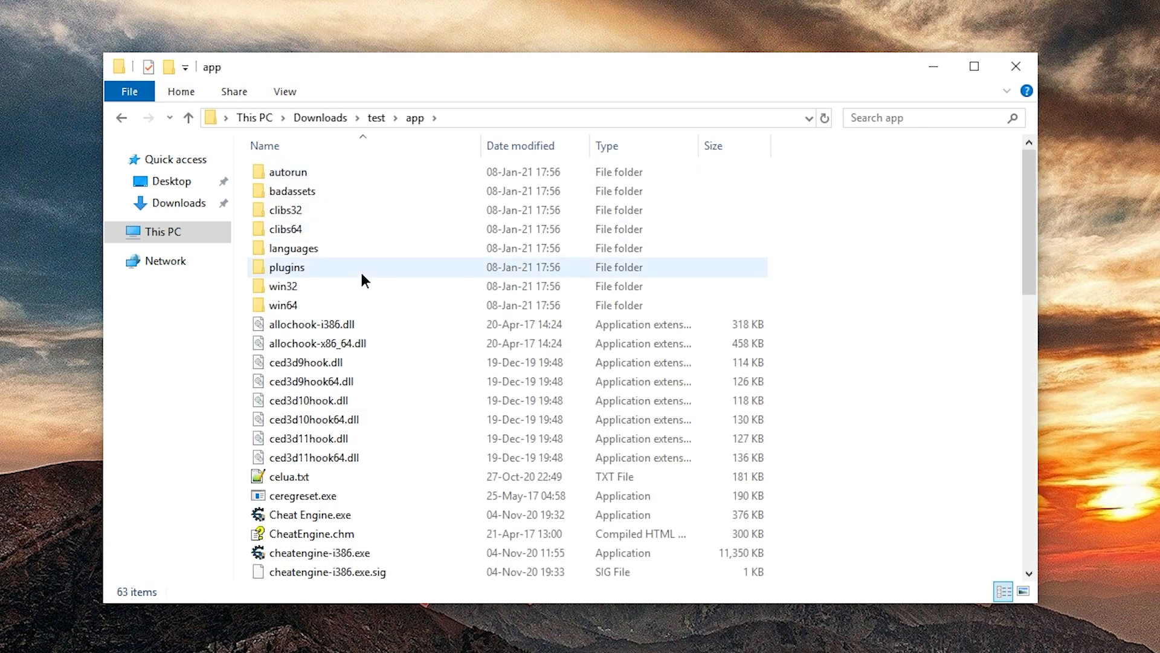
pyautogui.scroll(-3)
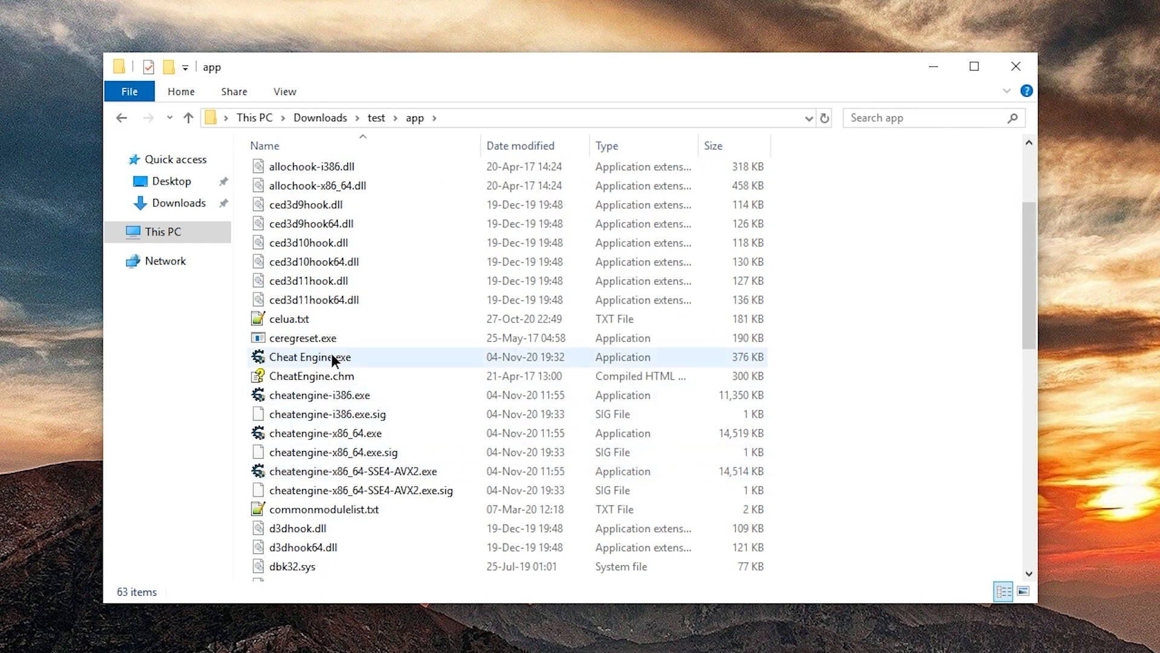
pyautogui.doubleClick(311, 356)
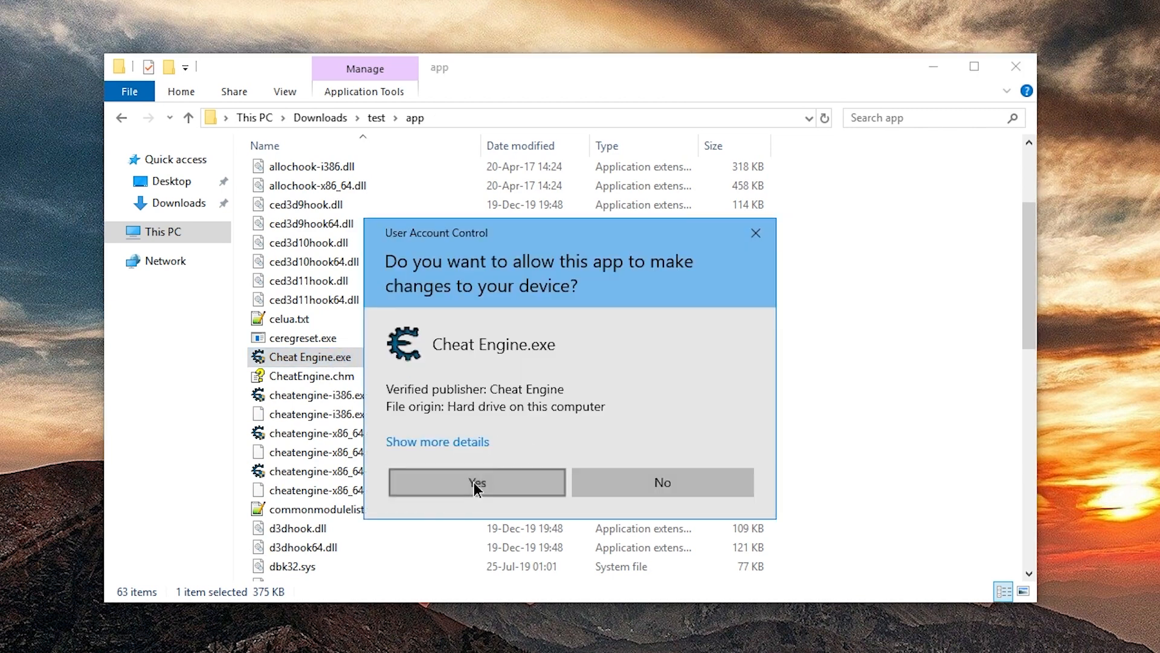
pyautogui.click(476, 483)
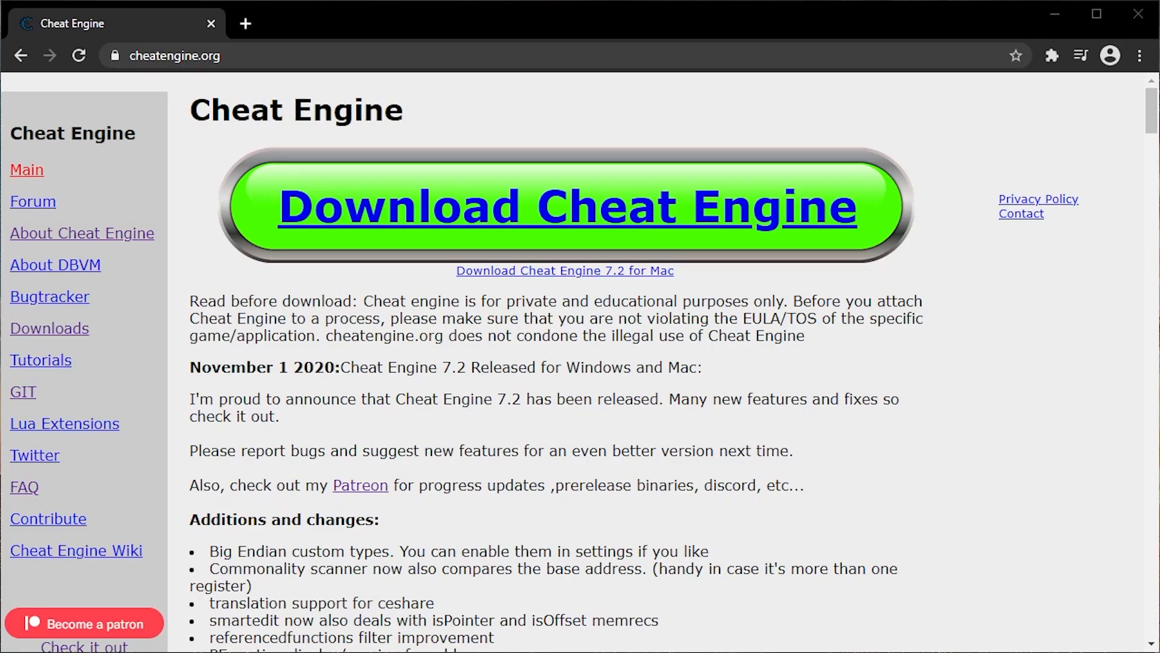
# - Go to the cheatengine.org Downloads page and look over its download links
pyautogui.click(50, 328)
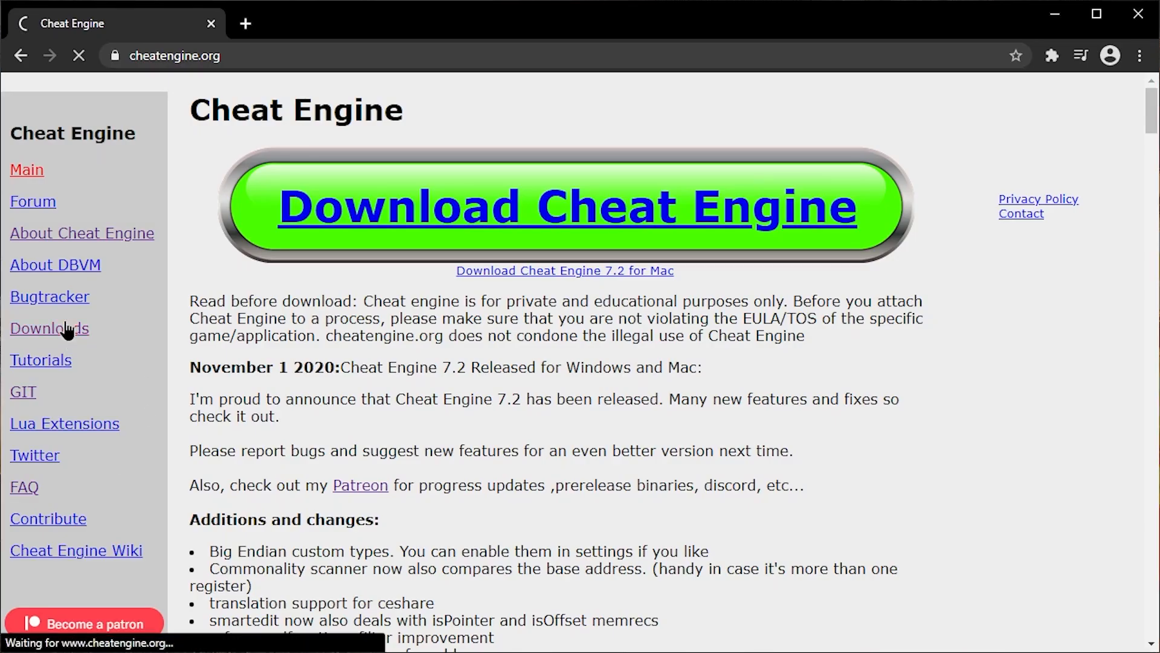
pyautogui.click(48, 327)
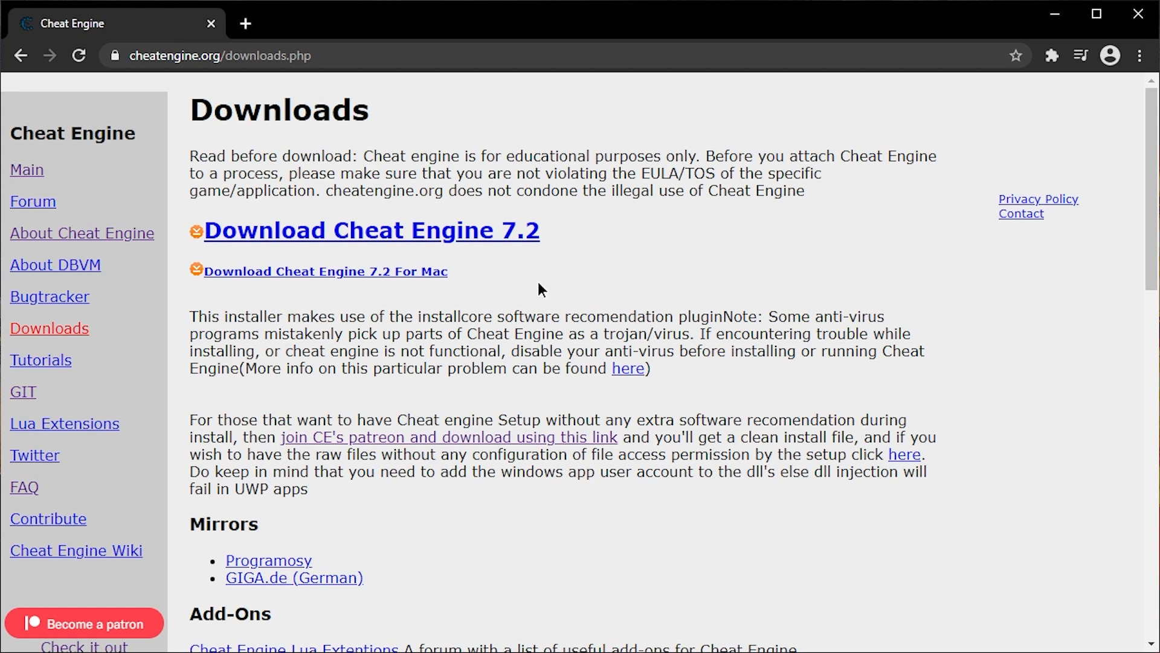
pyautogui.moveTo(405, 279)
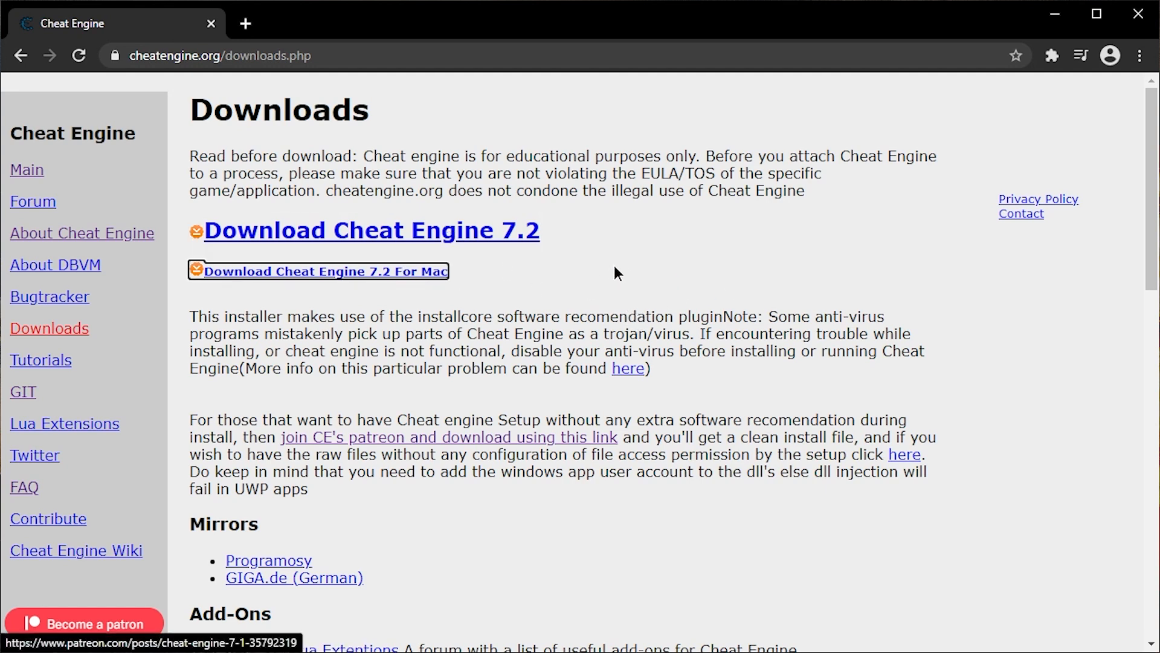
pyautogui.click(371, 229)
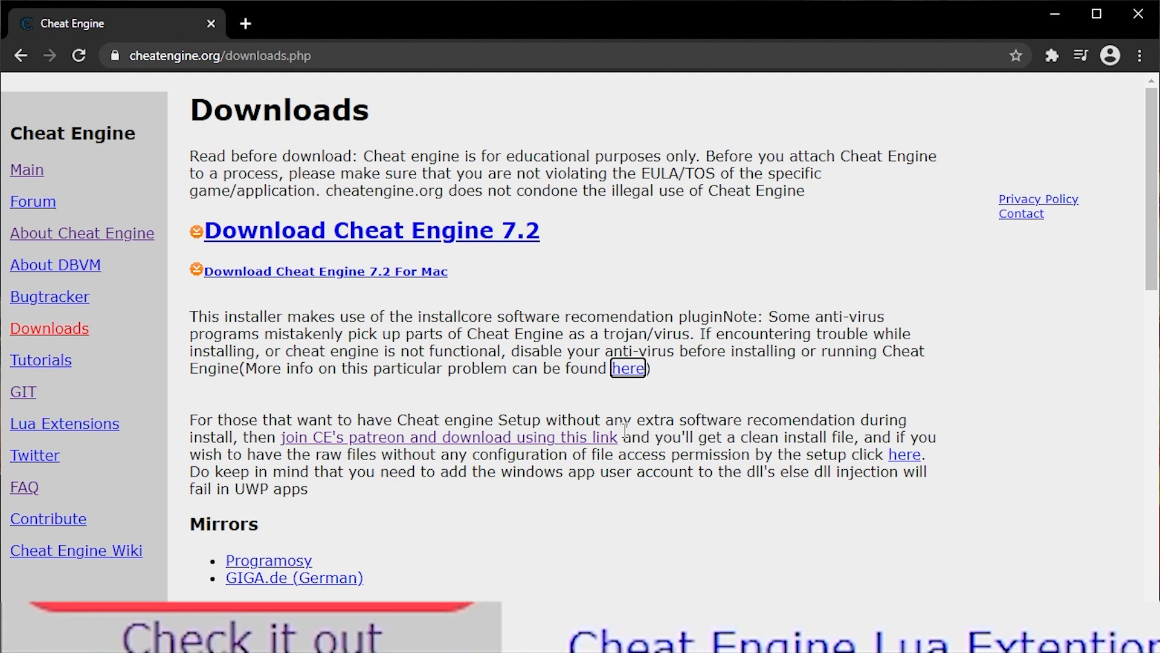
pyautogui.moveTo(534, 288)
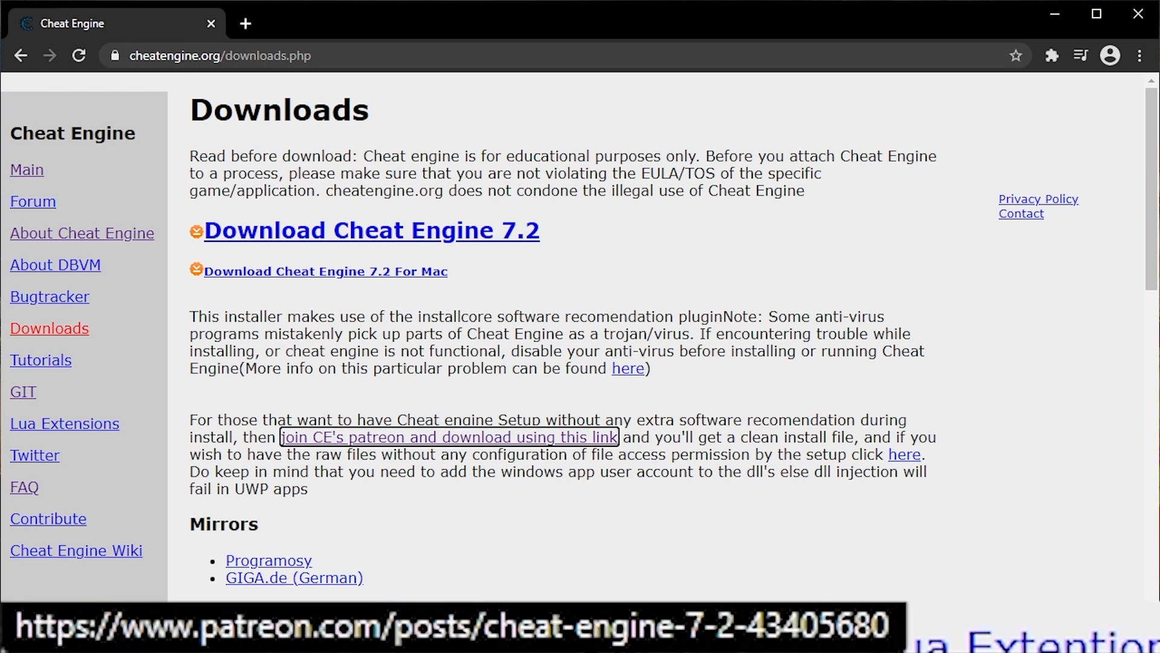
pyautogui.moveTo(904, 453)
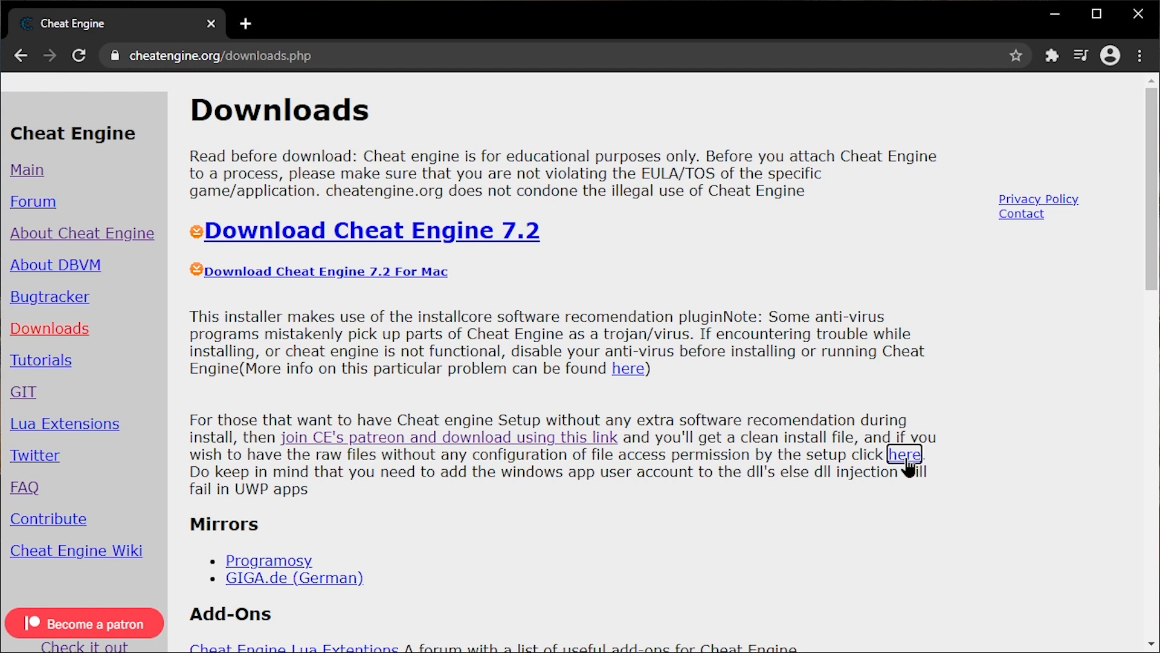
pyautogui.moveTo(489, 451)
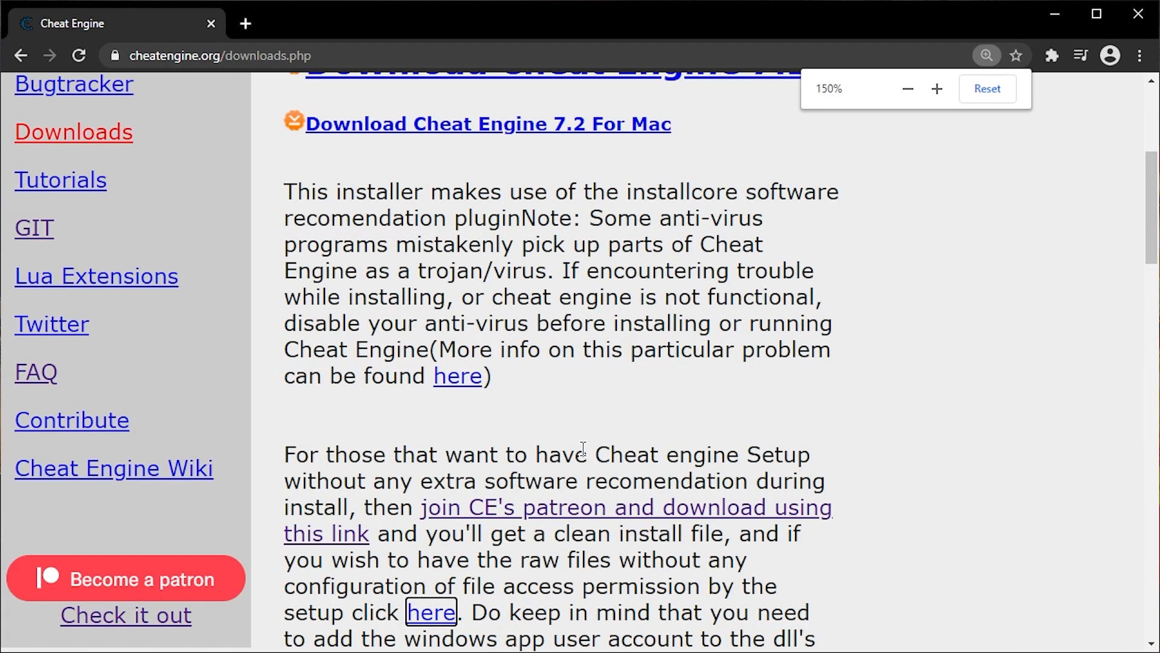
# - Highlight and clear the sentence about the clean installer on the Downloads page
pyautogui.scroll(-3)
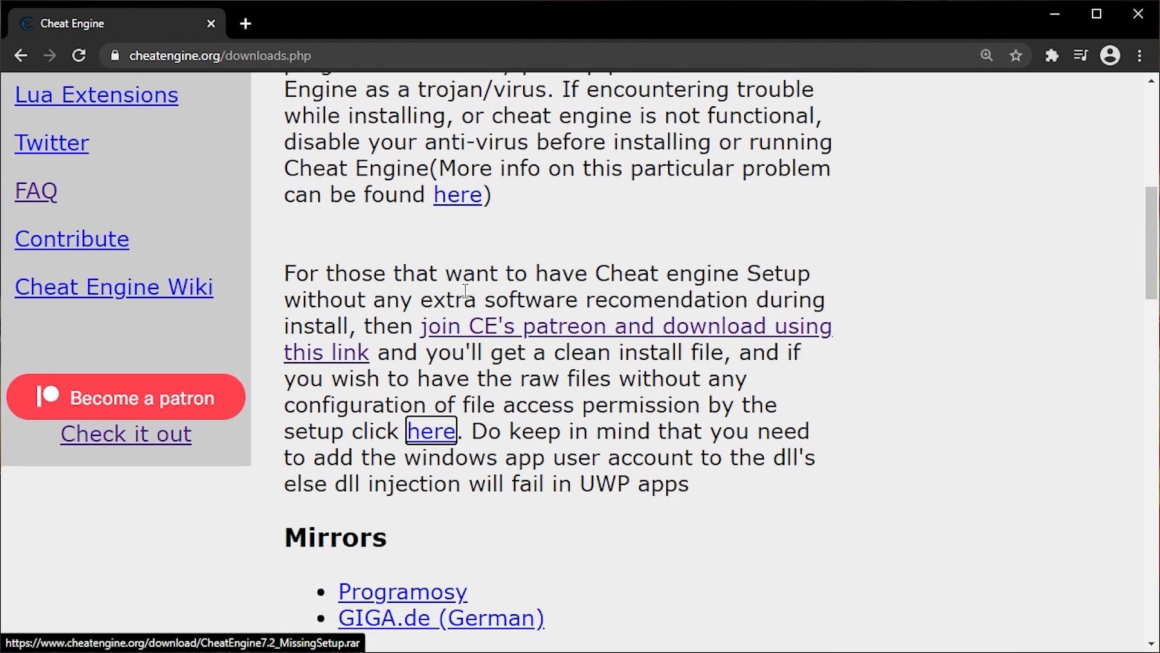
pyautogui.moveTo(575, 309)
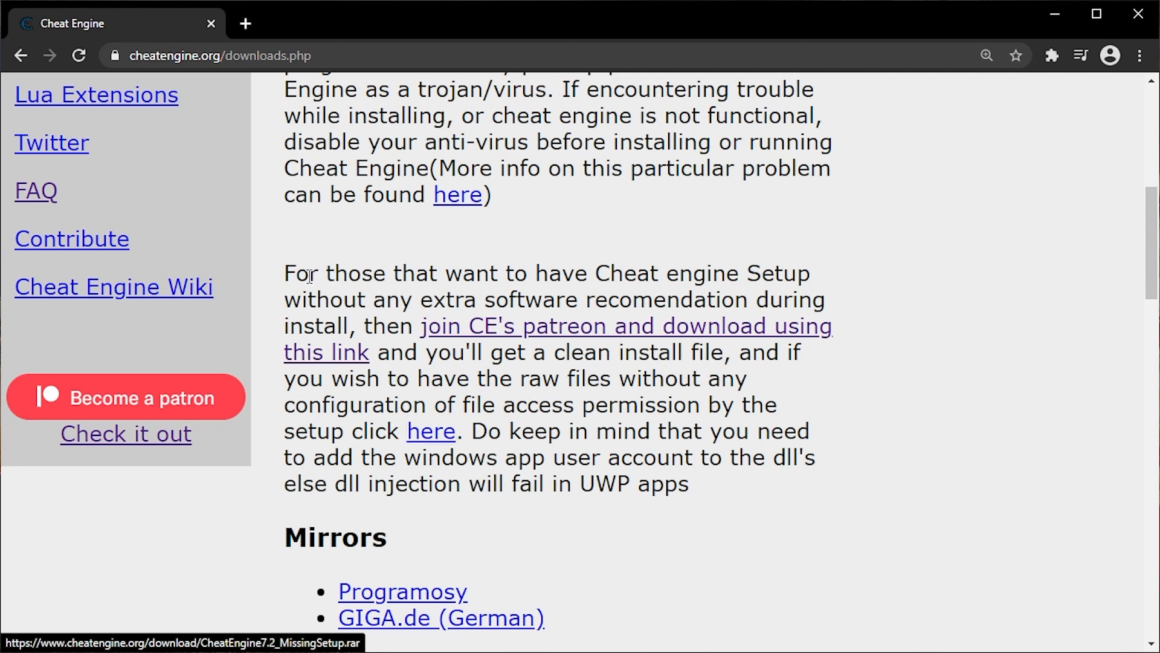
pyautogui.moveTo(303, 273); pyautogui.dragTo(729, 352)
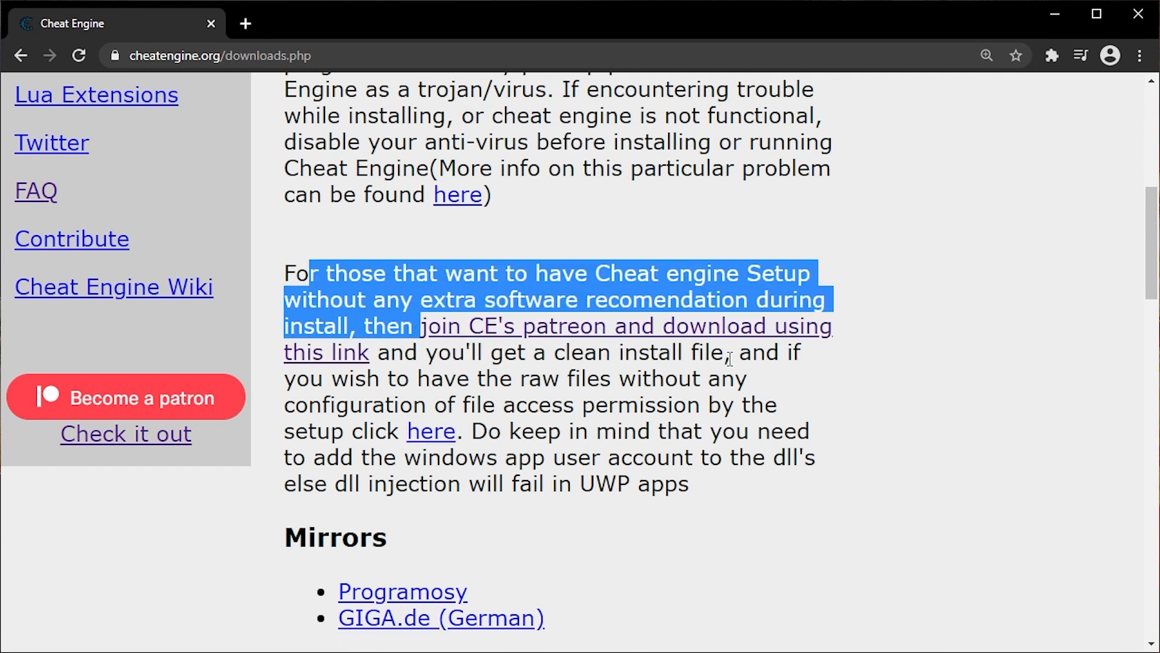
pyautogui.click(519, 391)
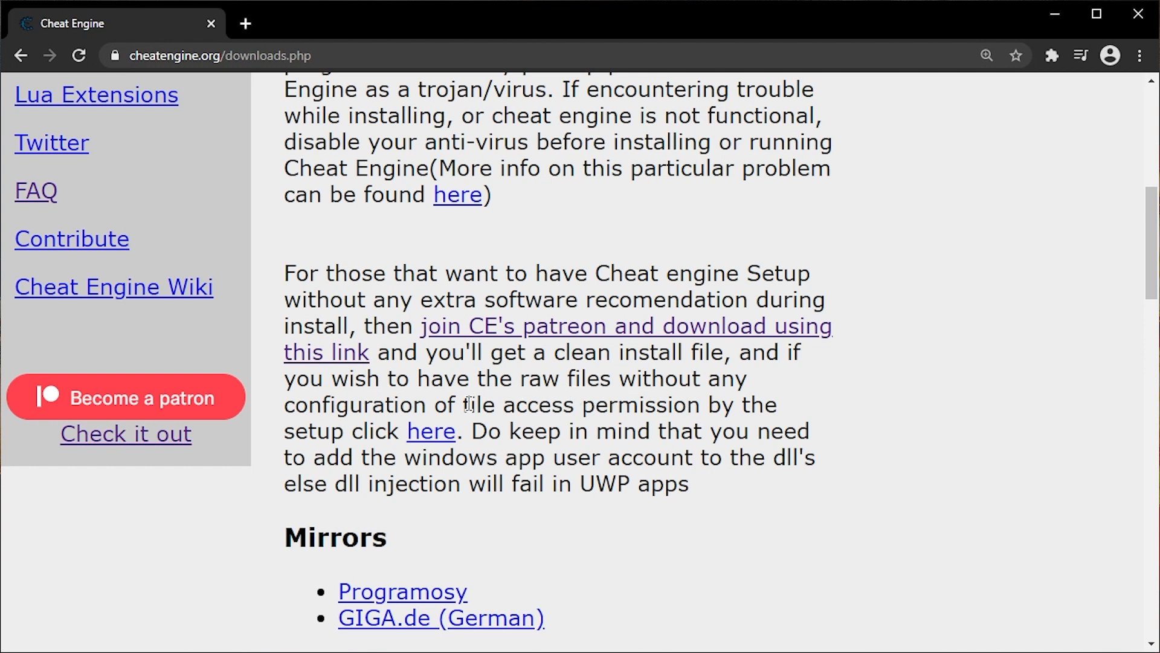
pyautogui.moveTo(477, 411)
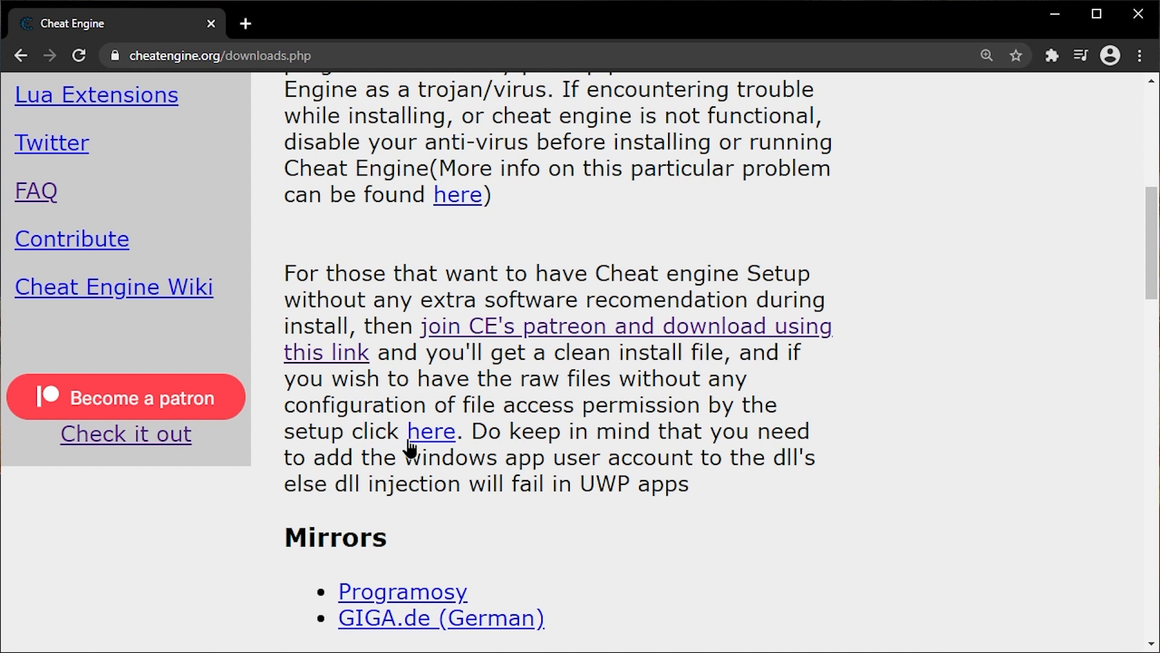
pyautogui.moveTo(318, 463)
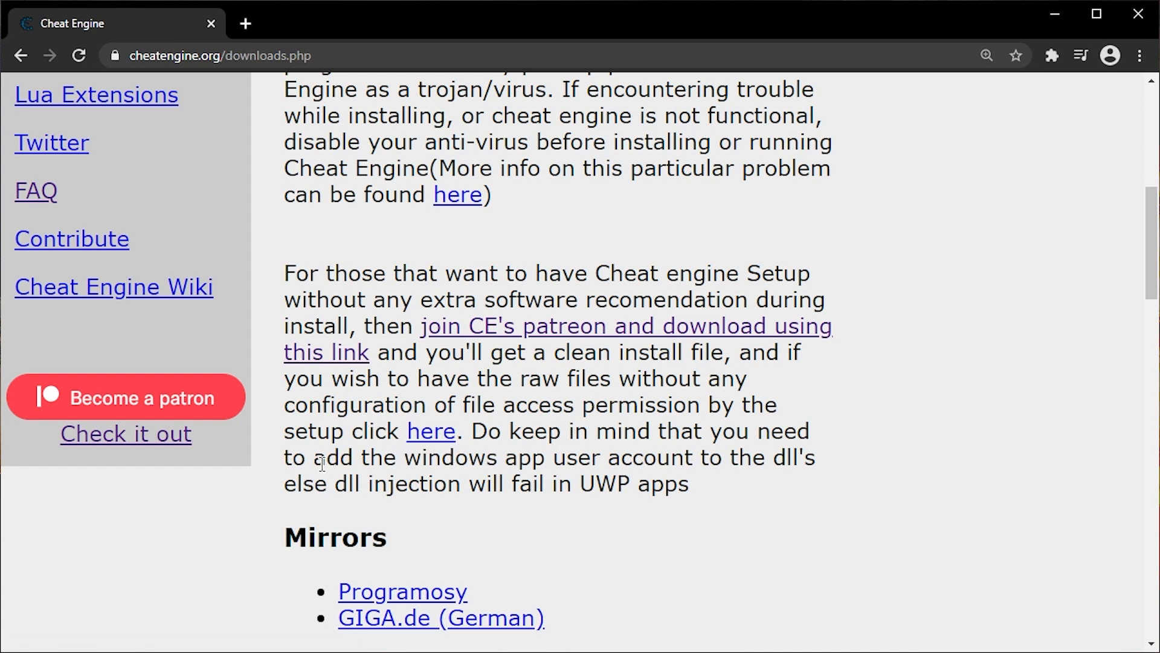
pyautogui.moveTo(600, 474)
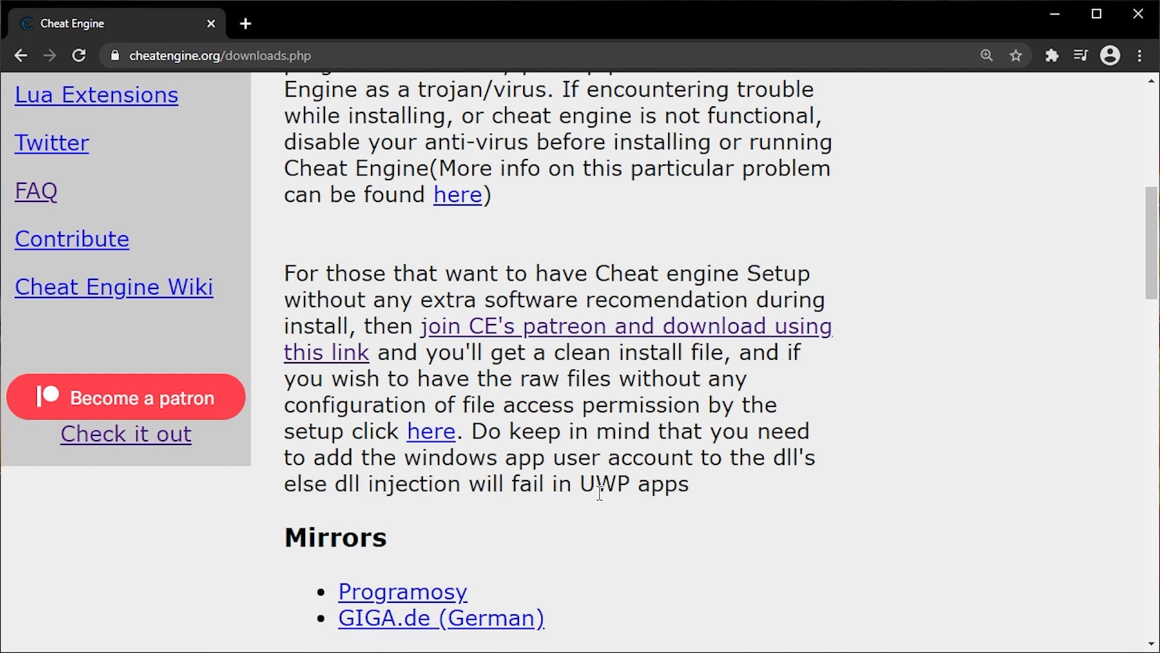
pyautogui.moveTo(694, 500)
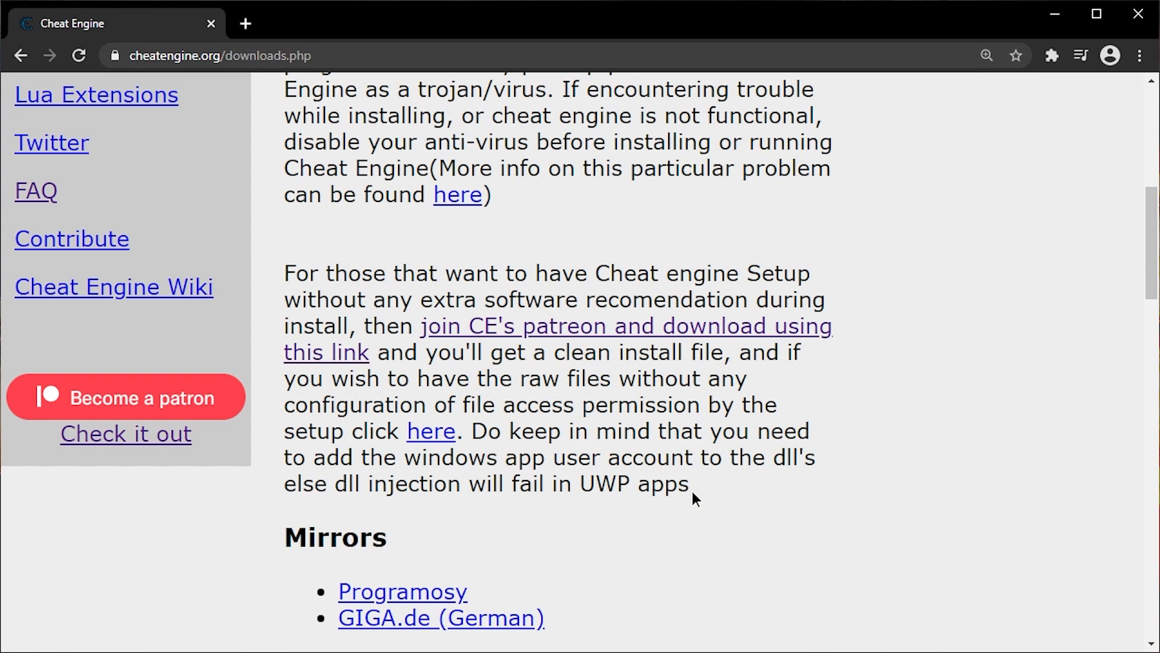
pyautogui.moveTo(432, 431)
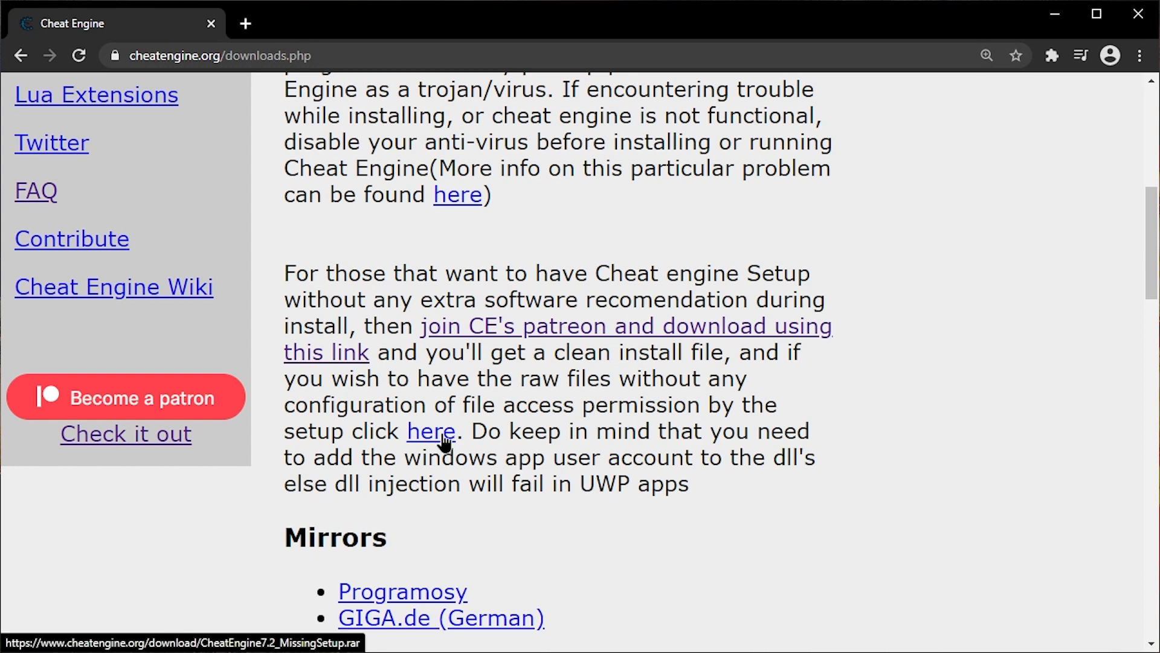
# - Download CheatEngine7.2_MissingSetup.rar from the raw files 'here' link and show it in its folder
pyautogui.scroll(-3)
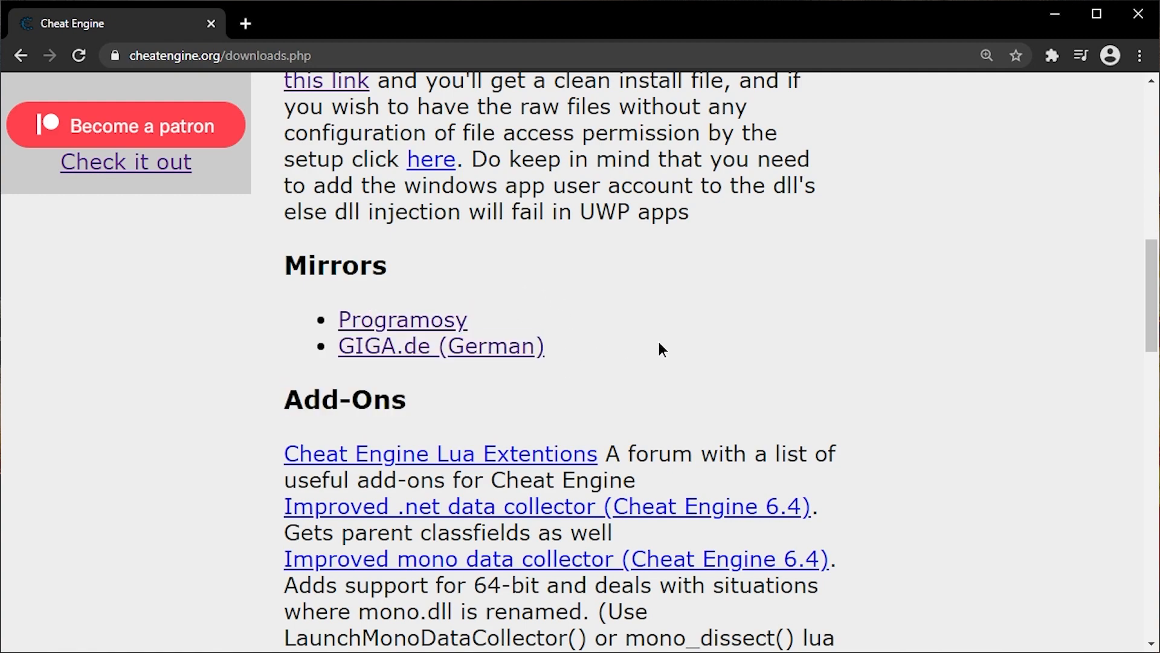
pyautogui.moveTo(619, 331)
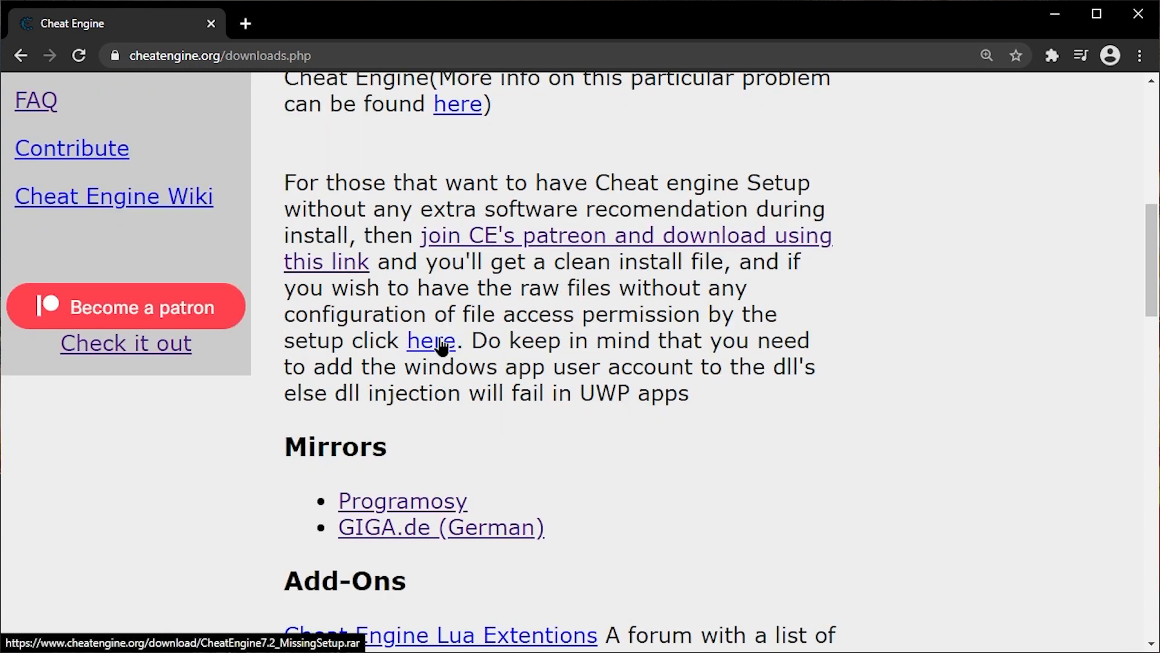
pyautogui.click(431, 341)
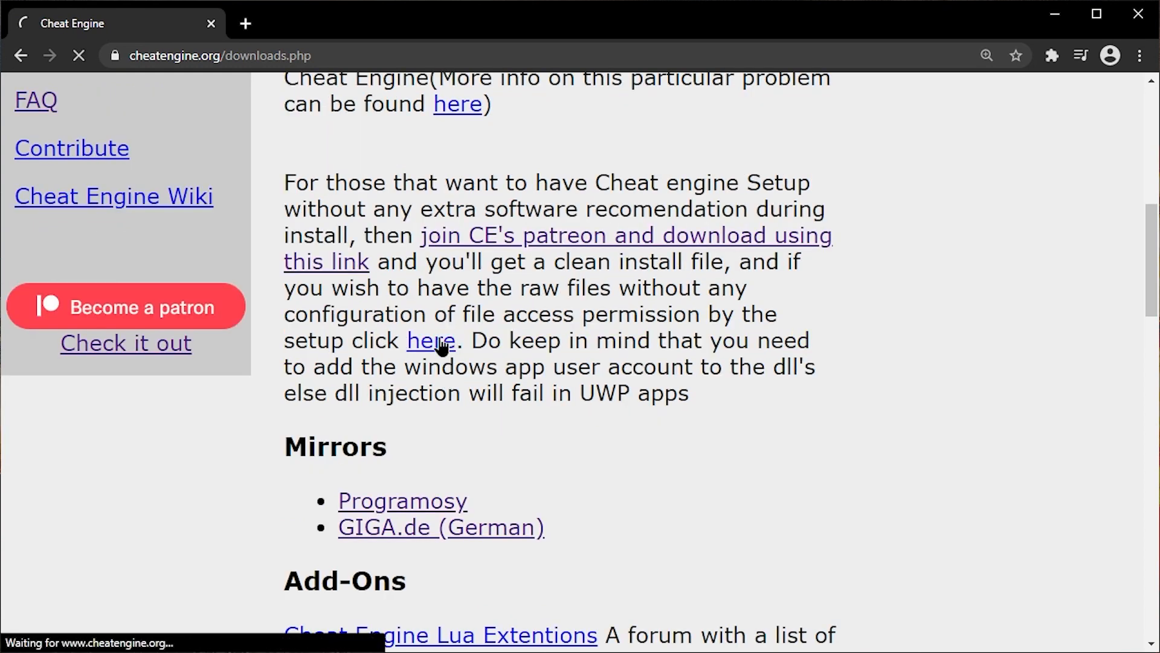
pyautogui.click(432, 341)
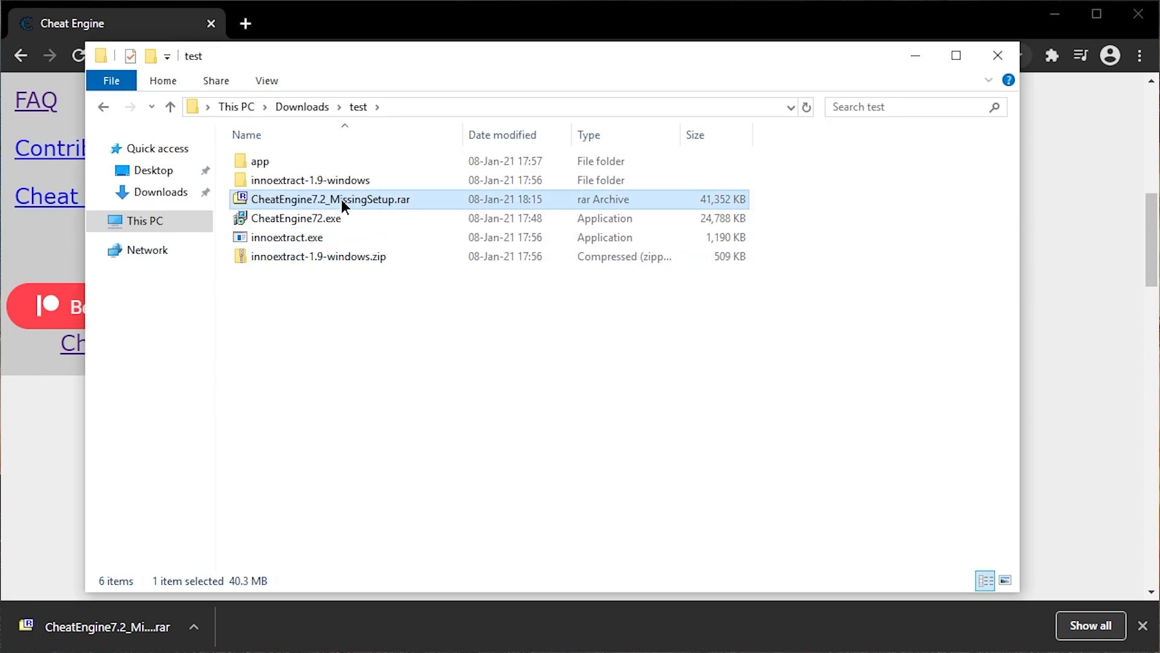
pyautogui.moveTo(400, 205)
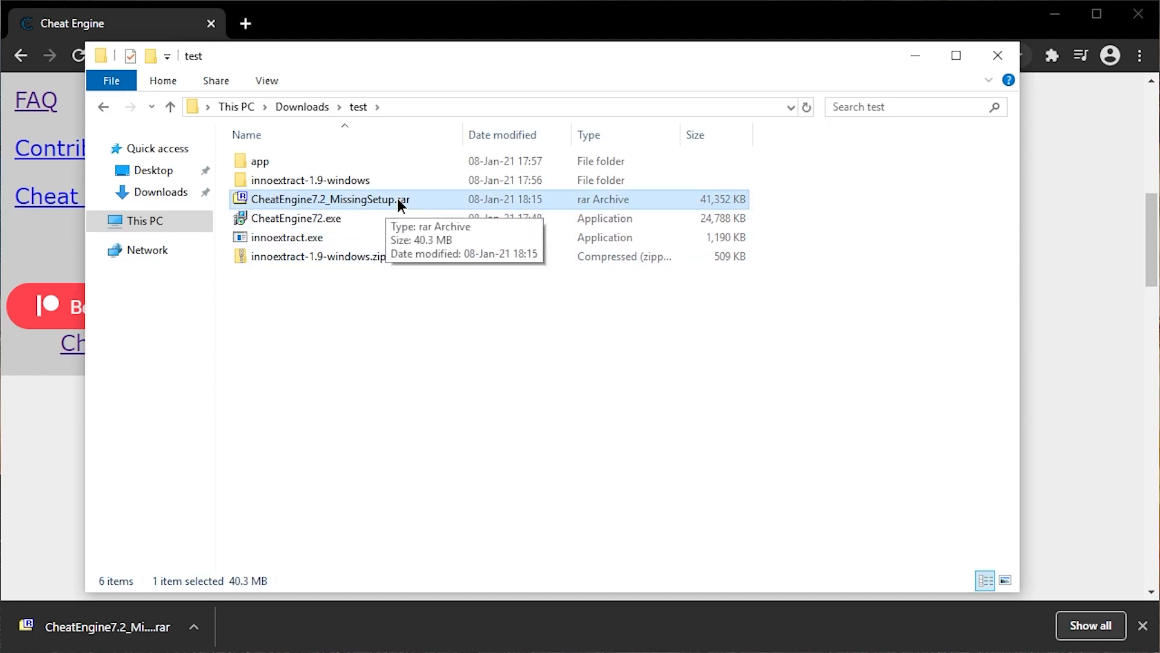
pyautogui.moveTo(371, 208)
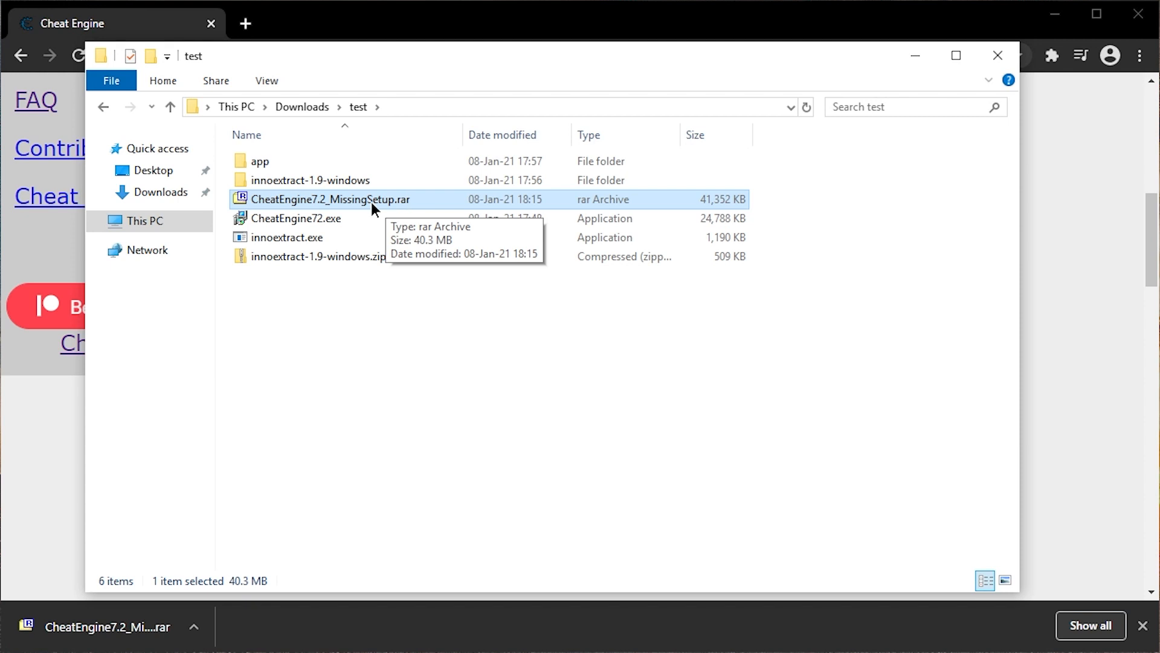
# - Extract the rar with 7-Zip into a CheatEngine7.2_MissingSetup folder and go into its files
pyautogui.rightClick(330, 200)
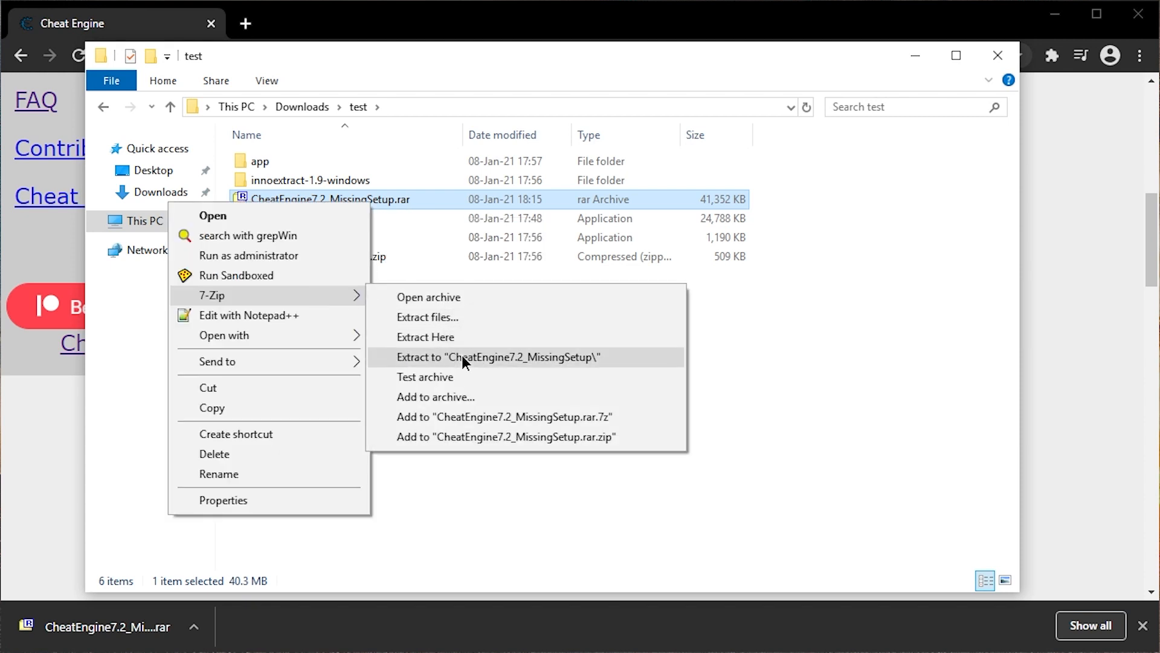
pyautogui.click(496, 357)
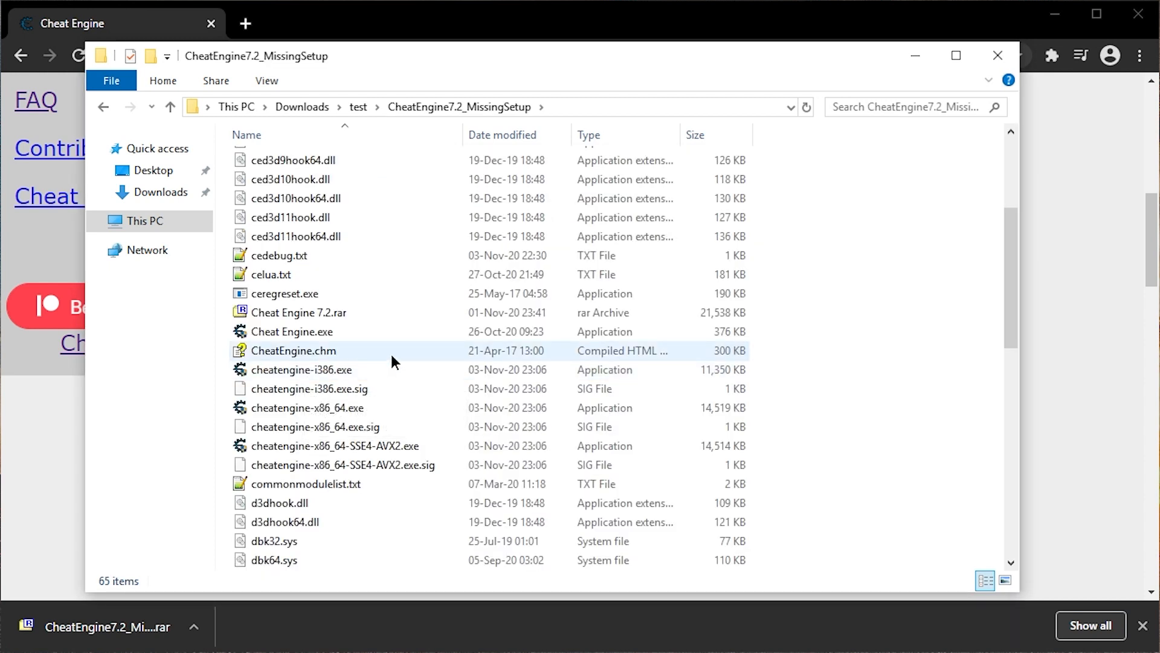
pyautogui.click(291, 331)
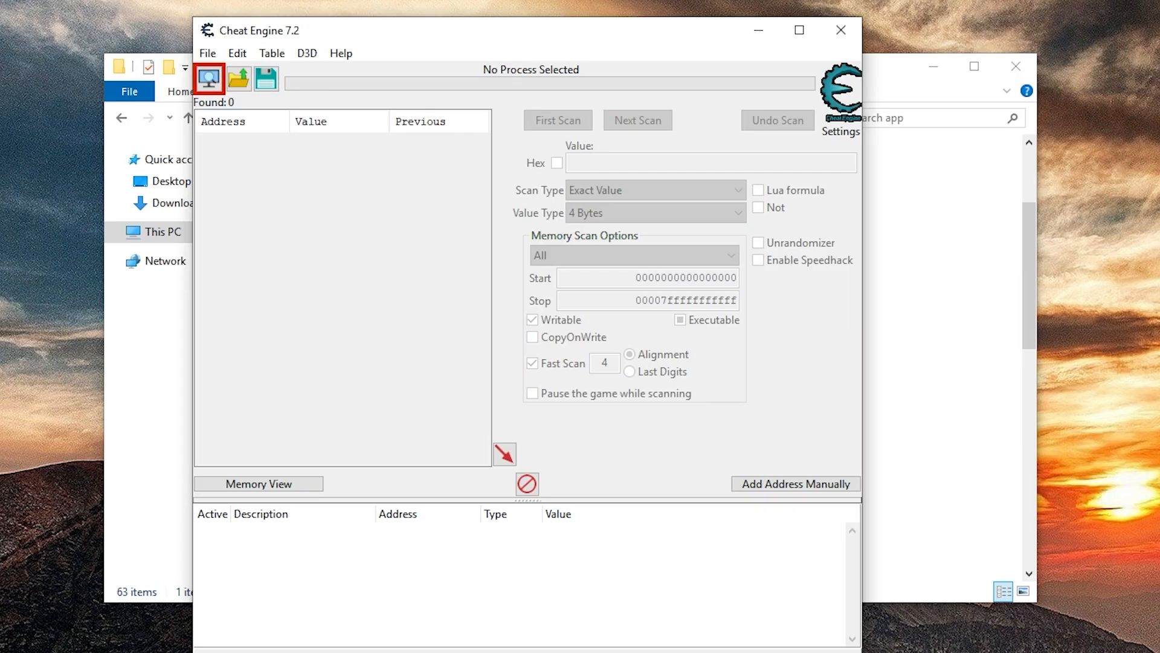
pyautogui.moveTo(842, 30)
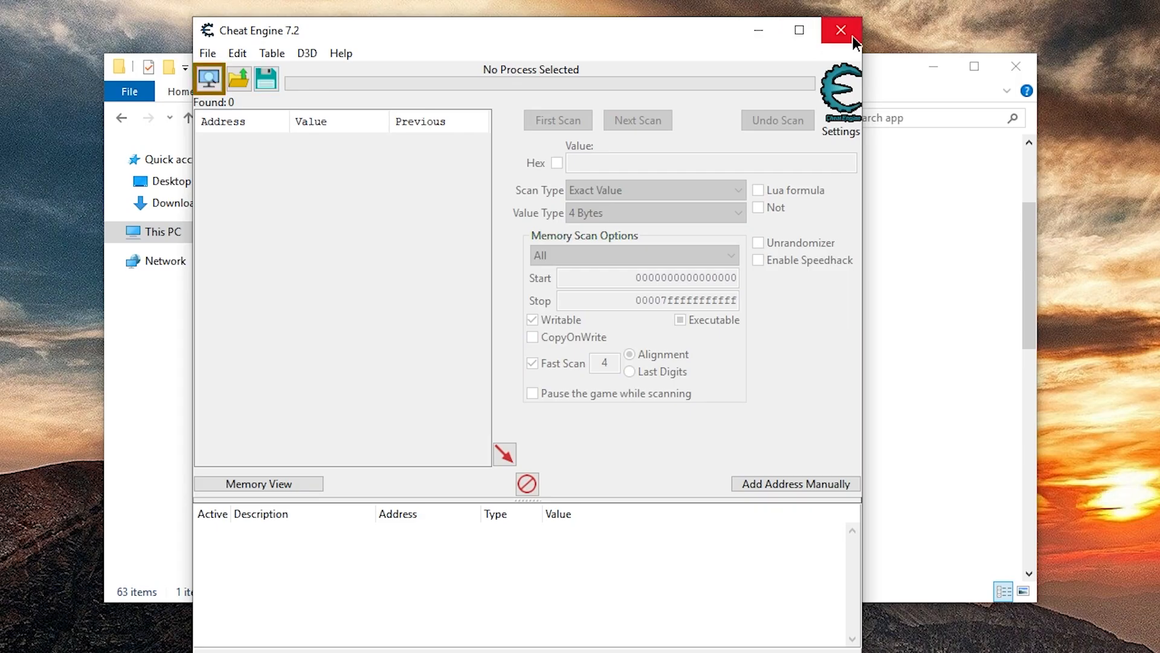